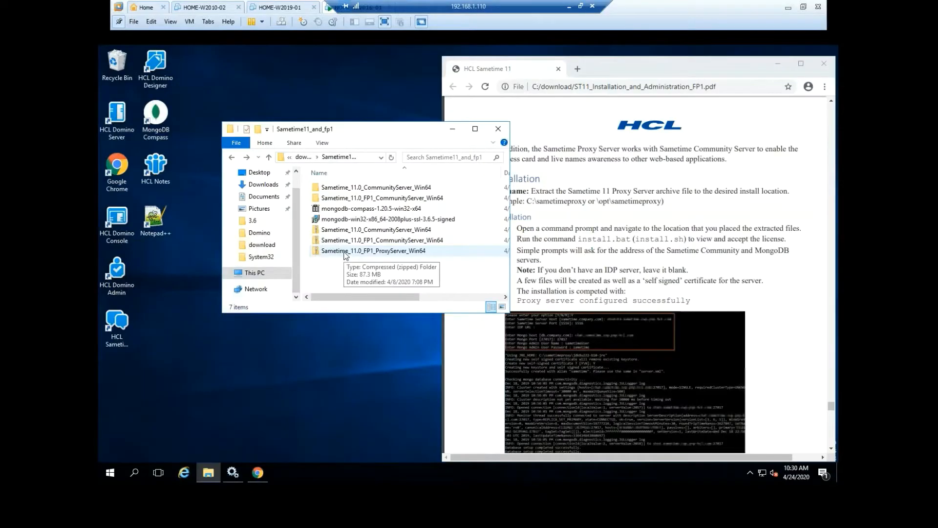
Step: Extract Sametime_11.0_FP1_ProxyServer_Win64.zip into C:\sametimeproxy via Extract All
left_click(374, 250)
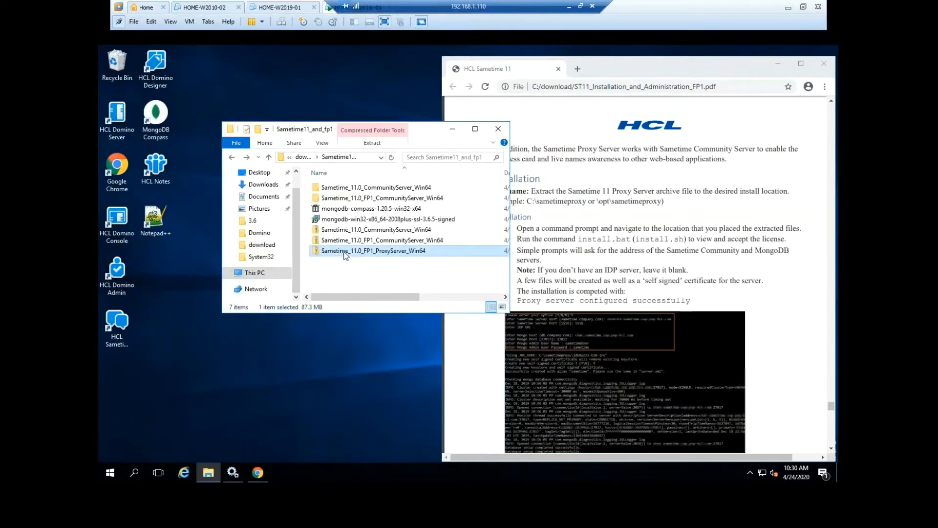
right_click(372, 250)
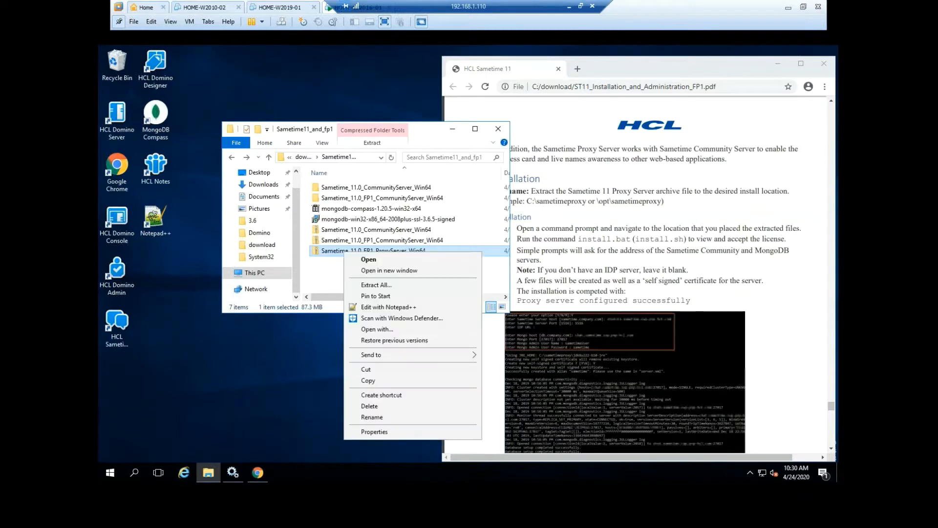
left_click(375, 284)
type("C:\\sametimep")
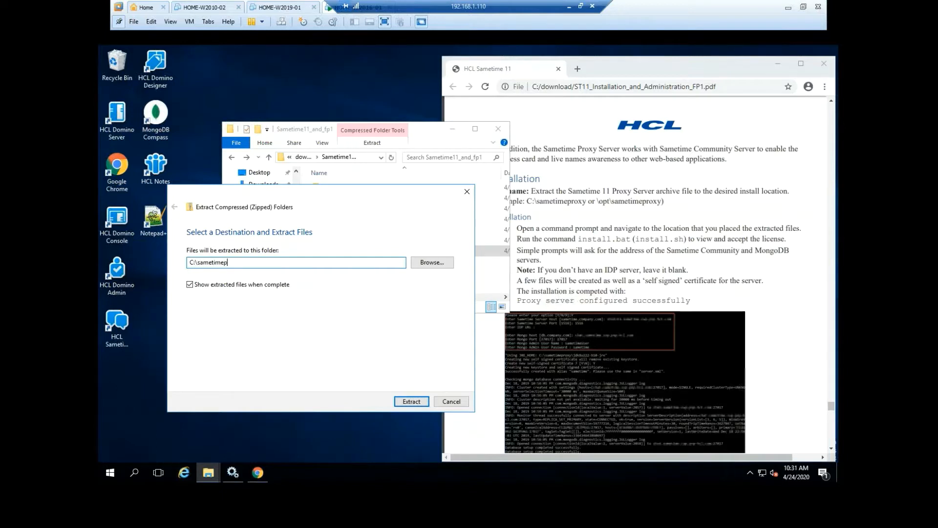
type("roxy")
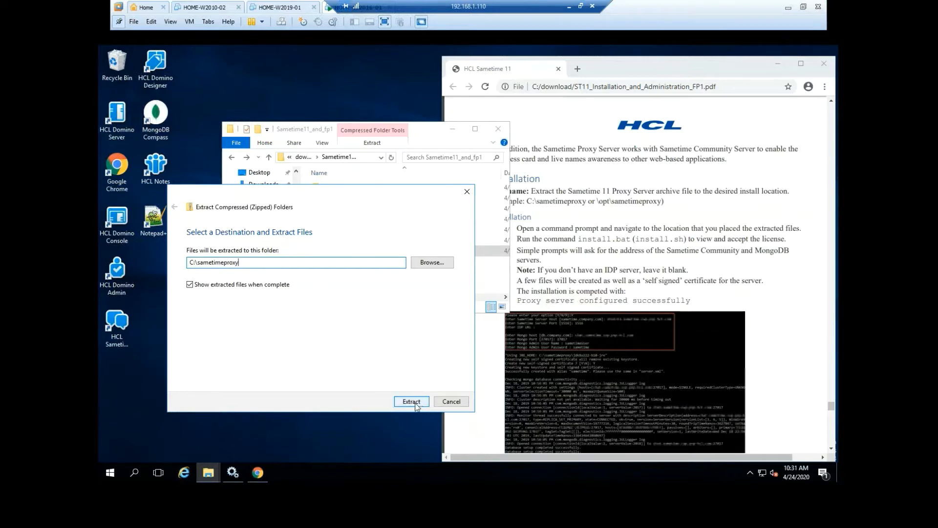
left_click(411, 400)
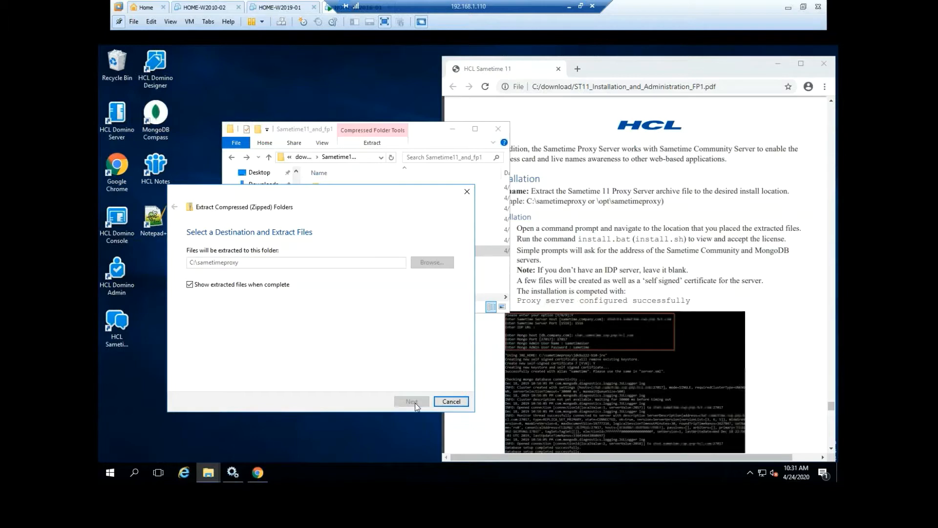
mouse_move(433, 357)
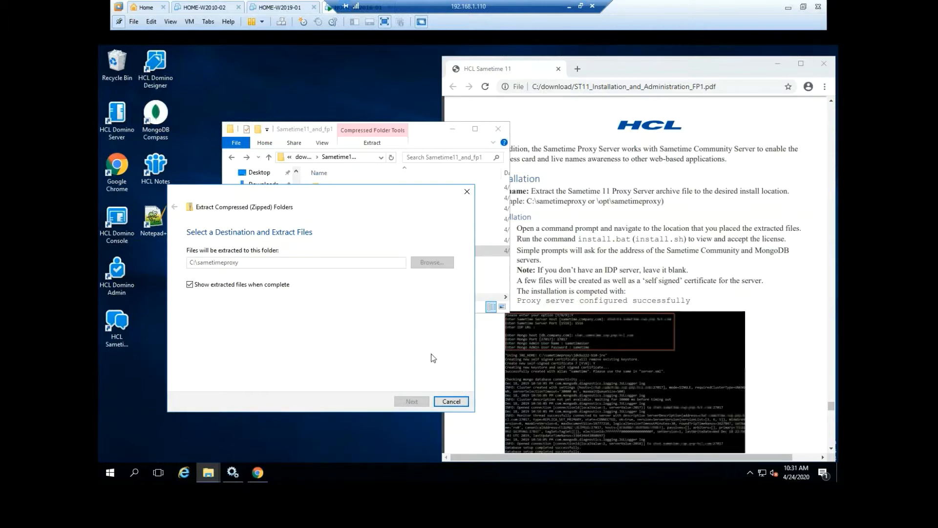
left_click(411, 400)
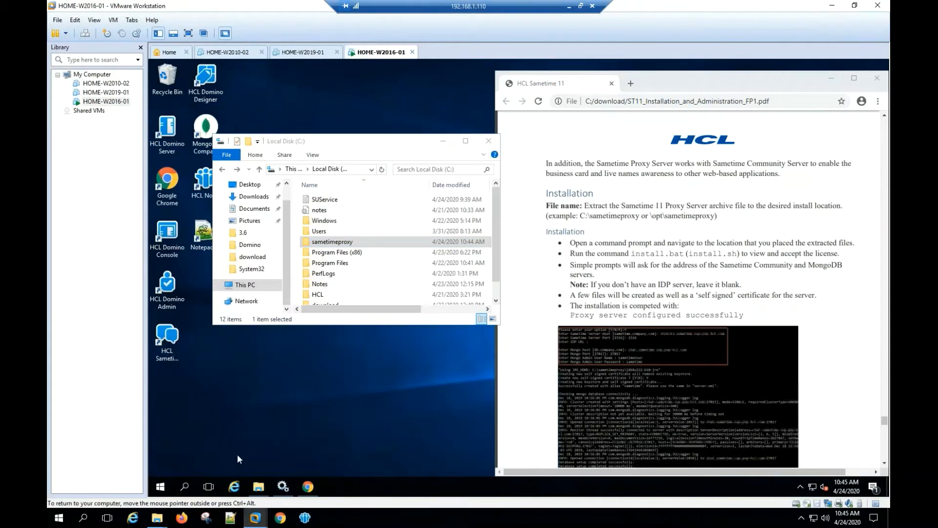
Step: In a new Command Prompt, change to C:\sametimeproxy and run install.bat
left_click(332, 486)
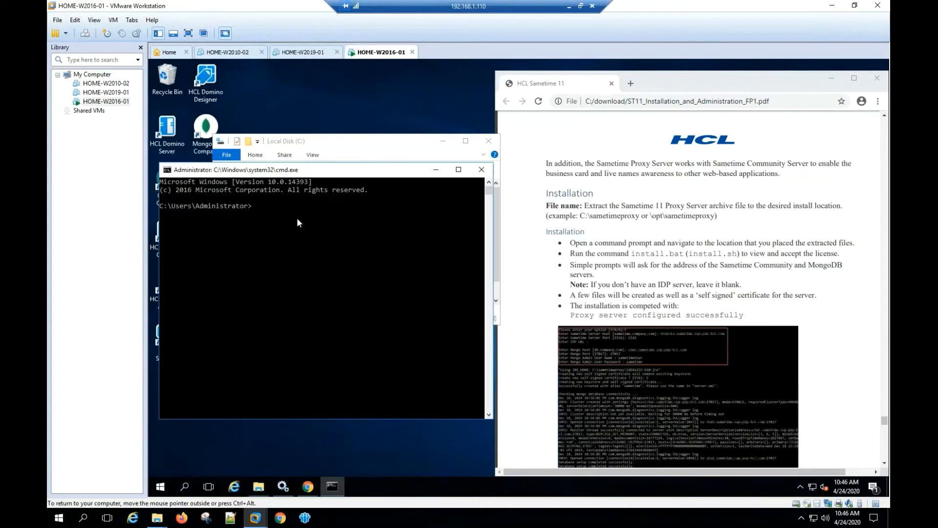
type("cd\\")
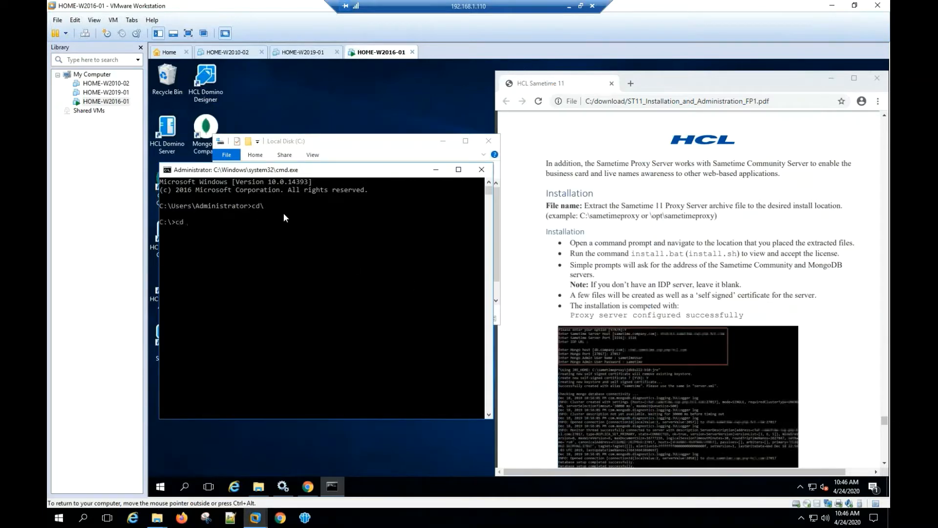
type("sametime")
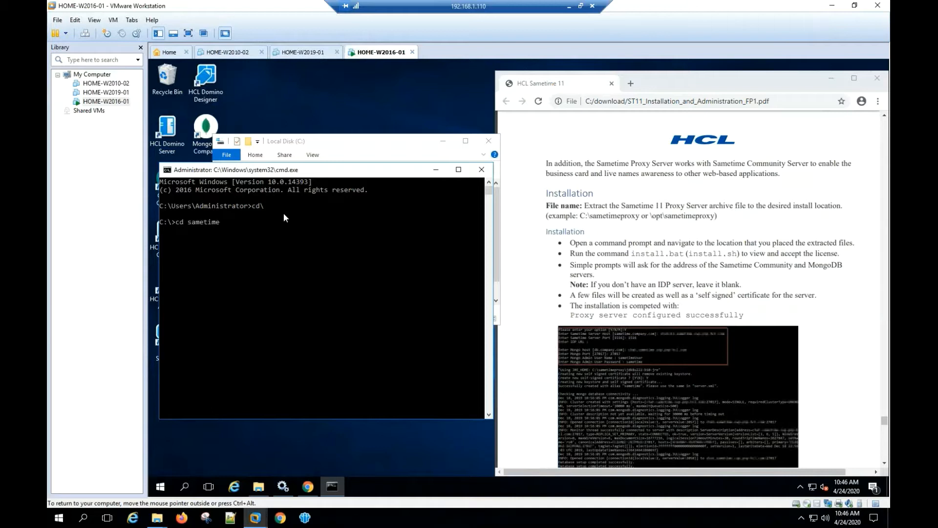
key("Return")
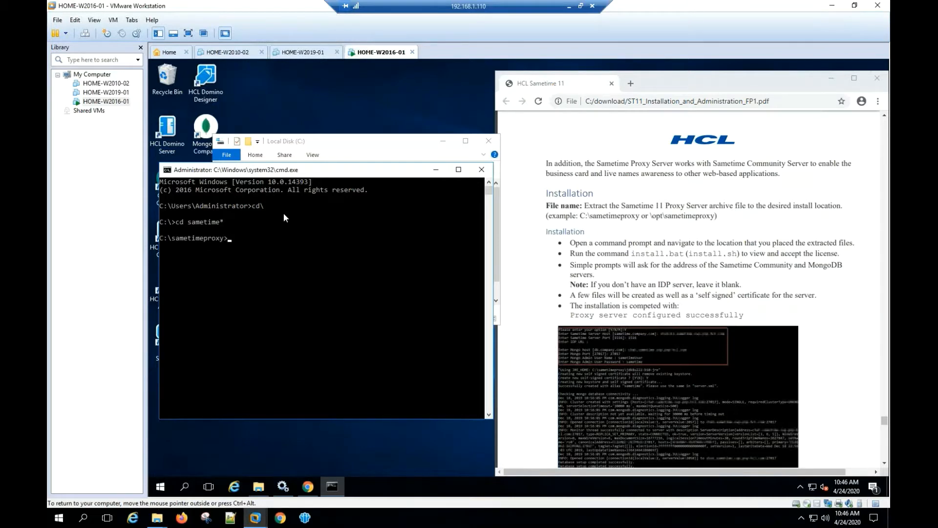
type("install")
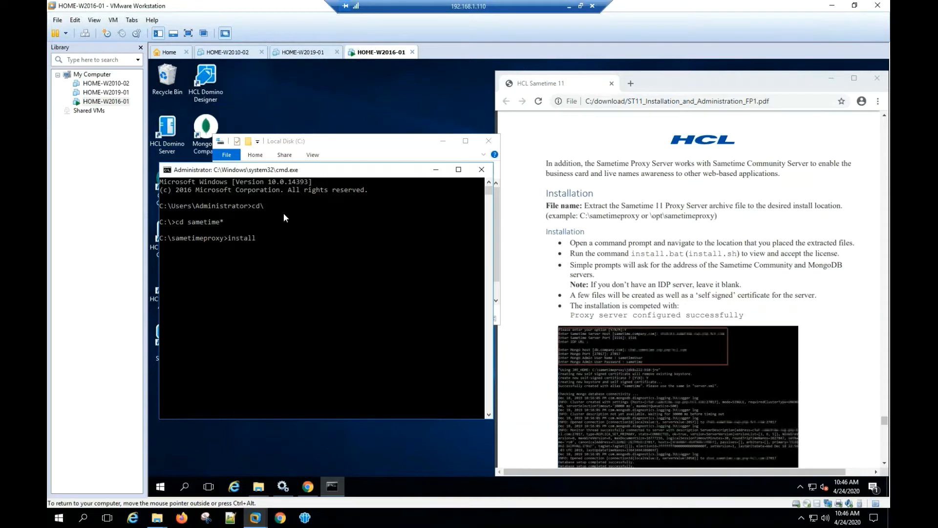
type(".bat")
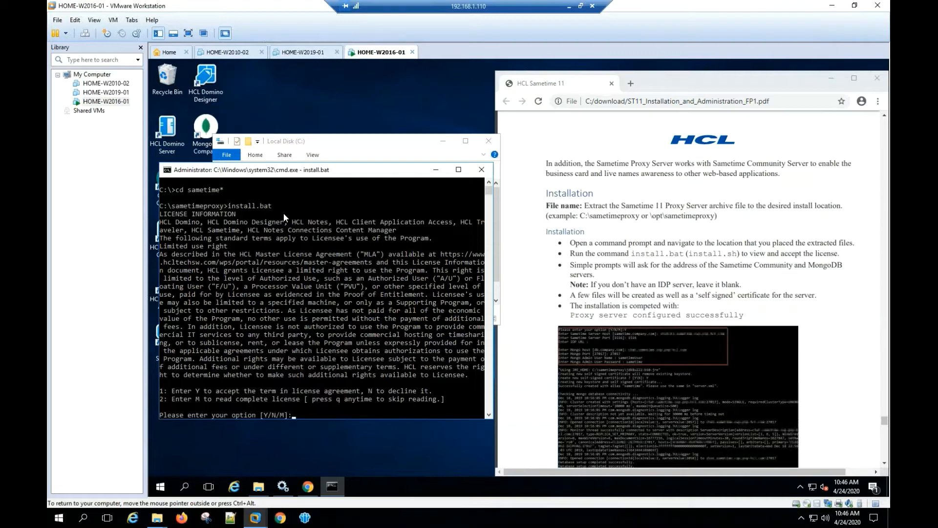
Step: Answer y to accept the license and I to choose a fresh install
type("y")
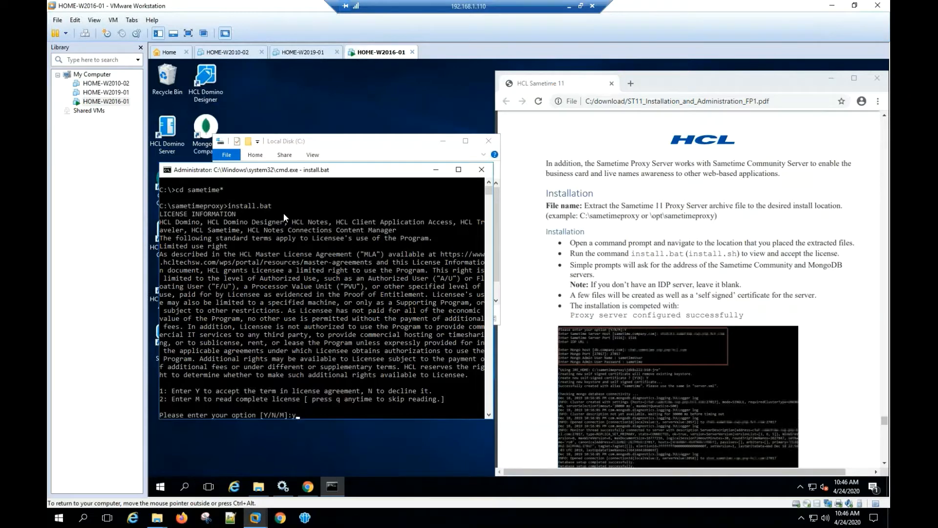
key("Return")
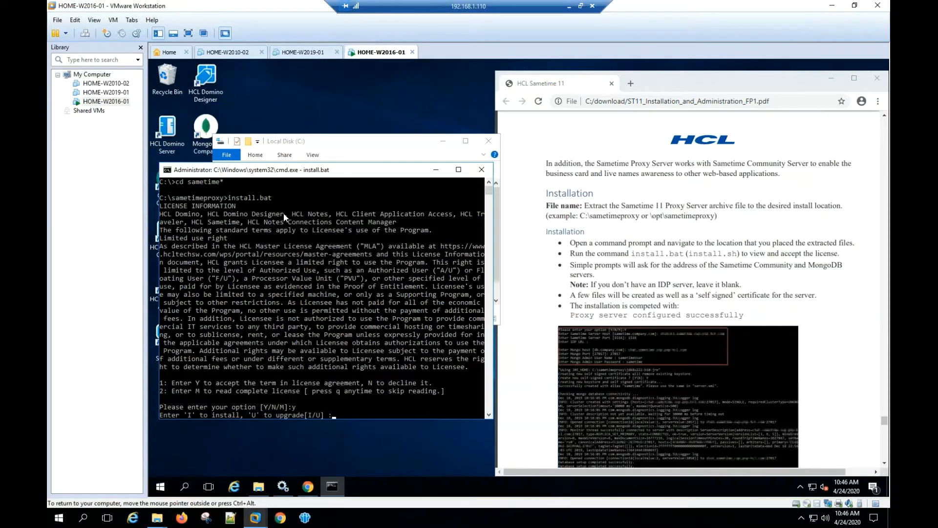
type("I")
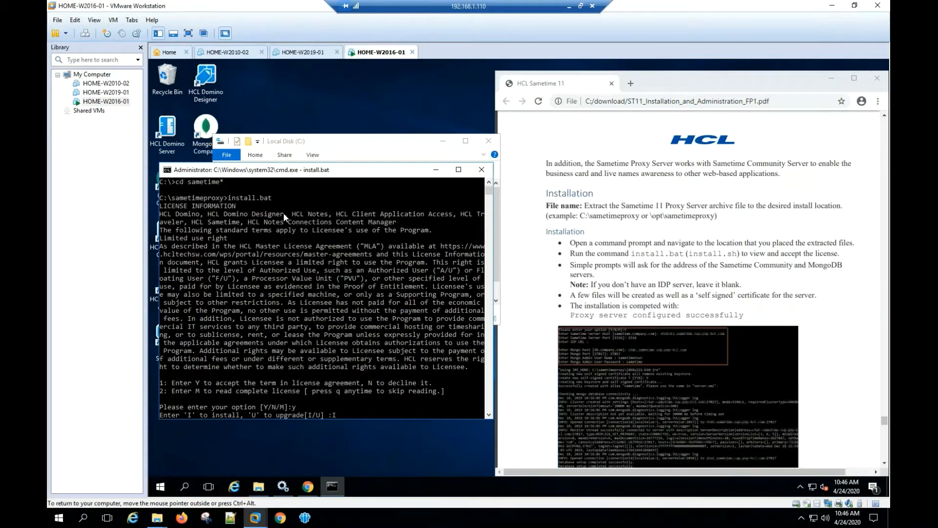
key("Return")
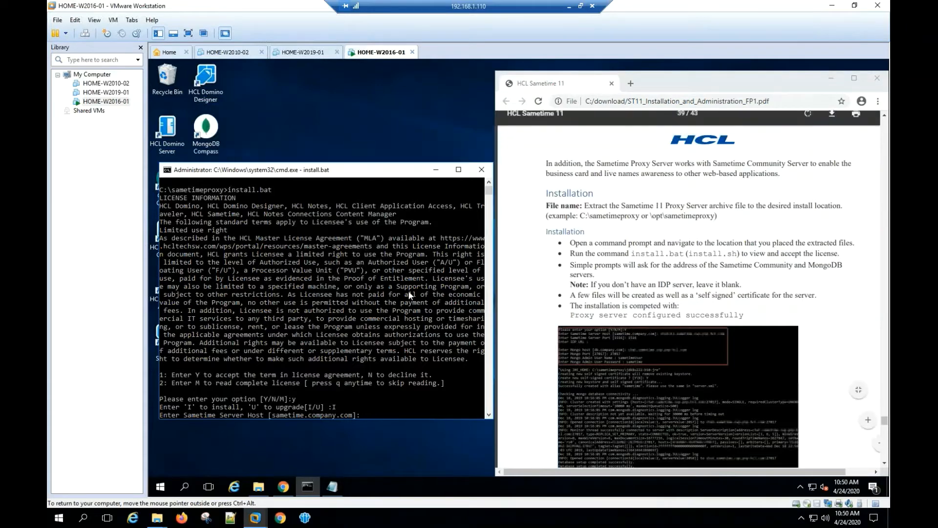
Step: Enter Sametime server host HOME-W2016-01.home1.com, port 1516, and leave the IDP URL blank
type("HOME-W2016-01.home1.com")
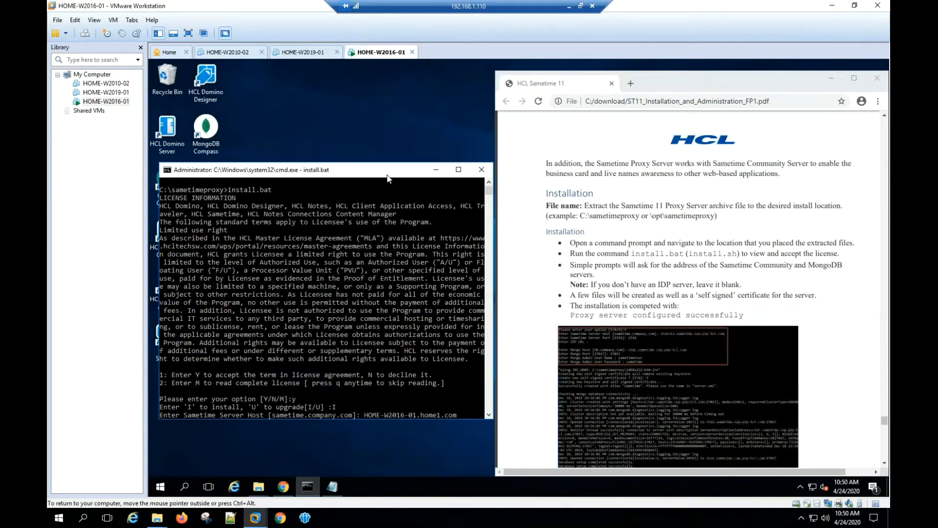
key("Return")
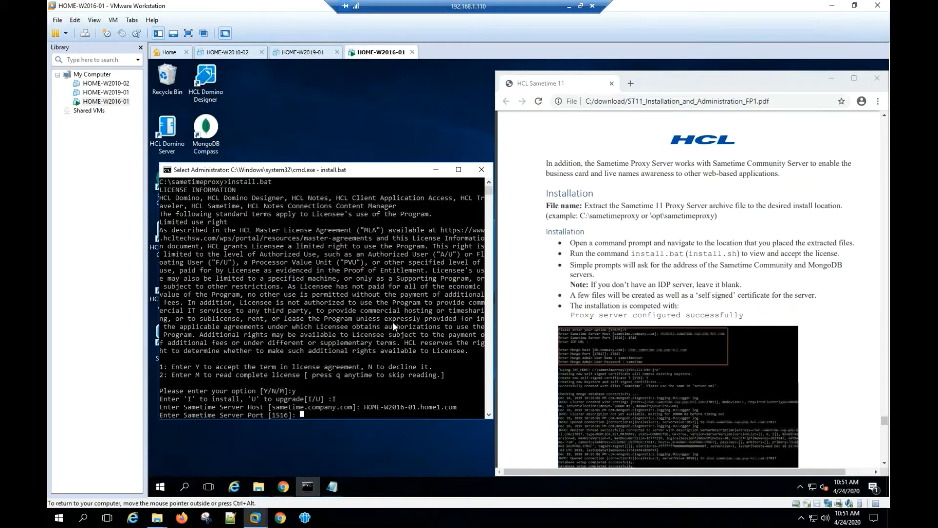
type("151")
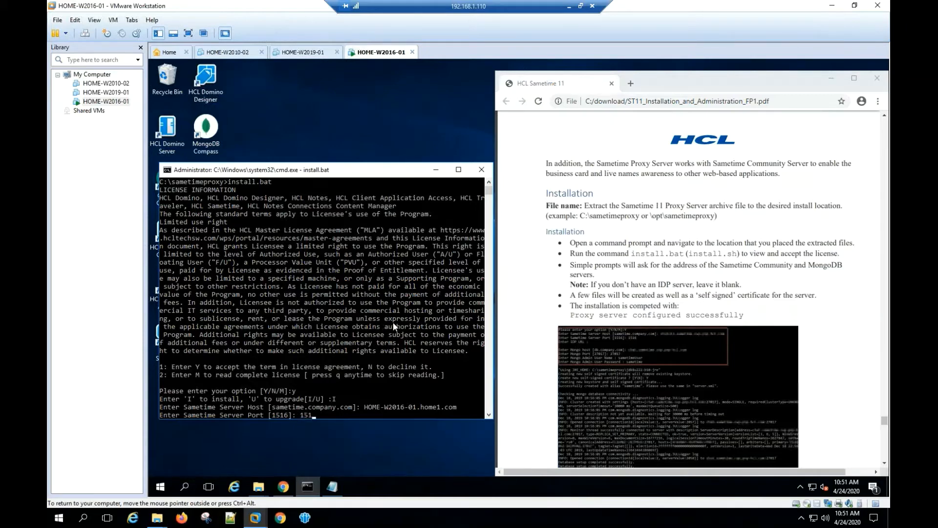
key("Return")
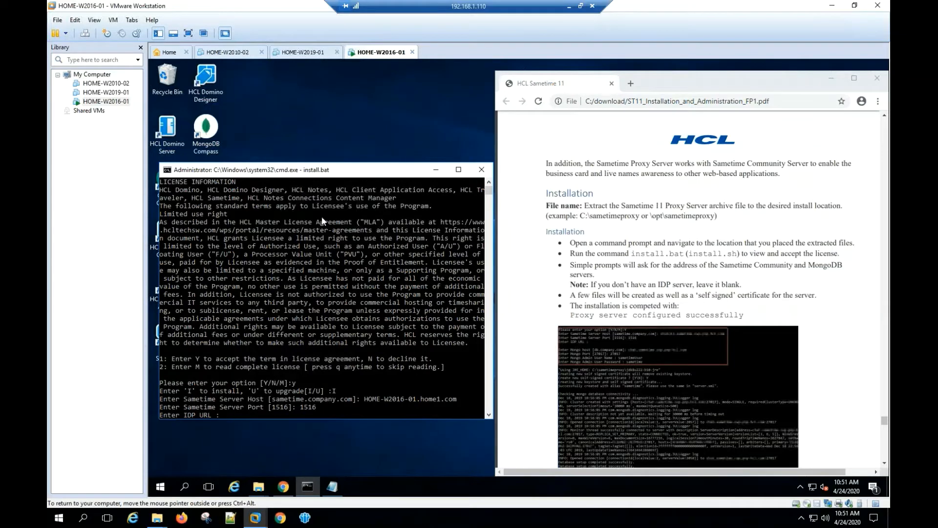
mouse_move(359, 343)
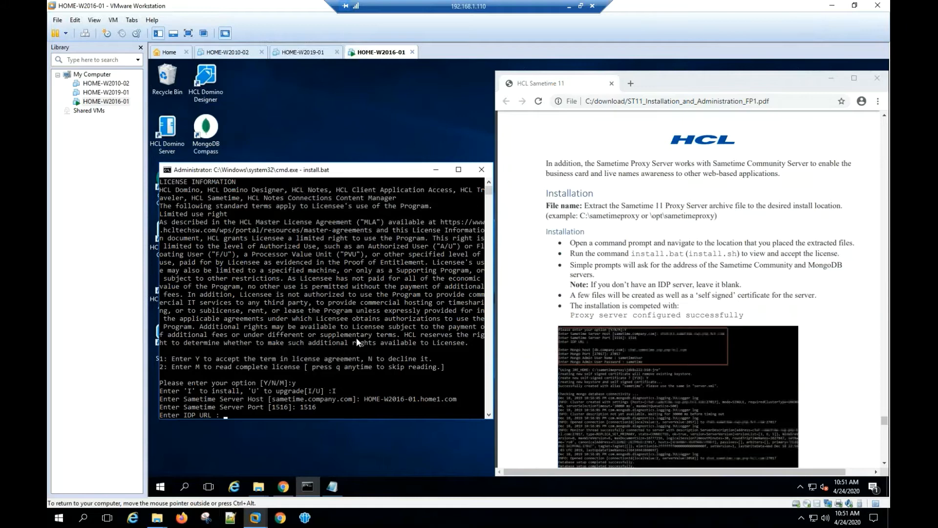
key("Return")
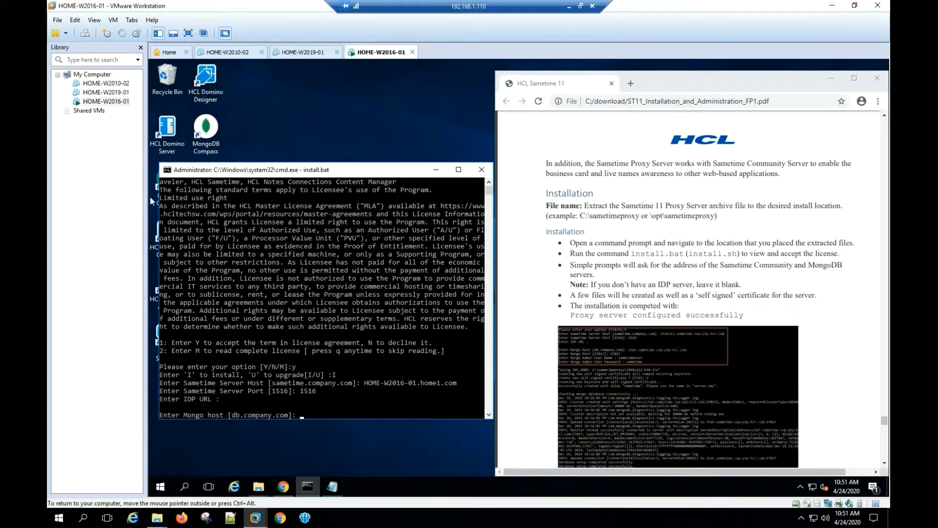
Step: Enter Mongo host HOME-W2016-01.home1.com, port 27017, admin user sametimeuser and its password
type("HOME-W2016-01.home1.com")
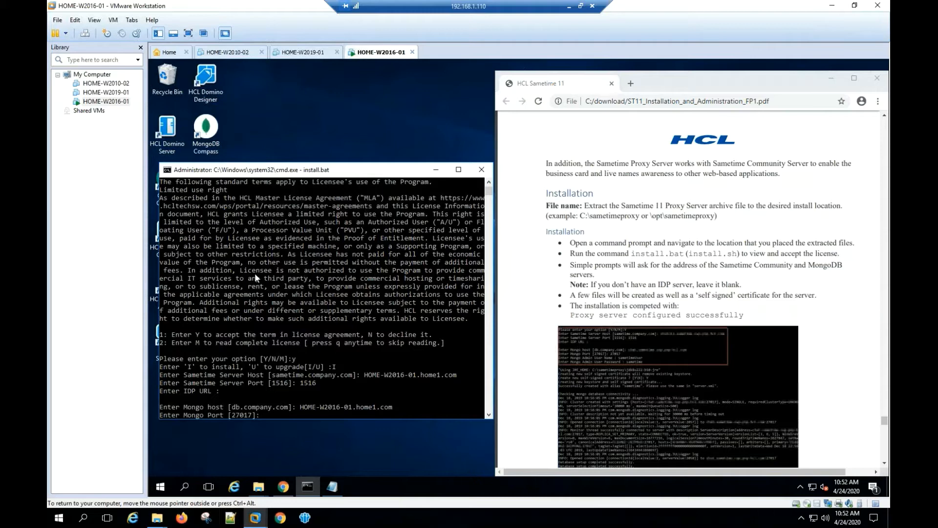
type("27017")
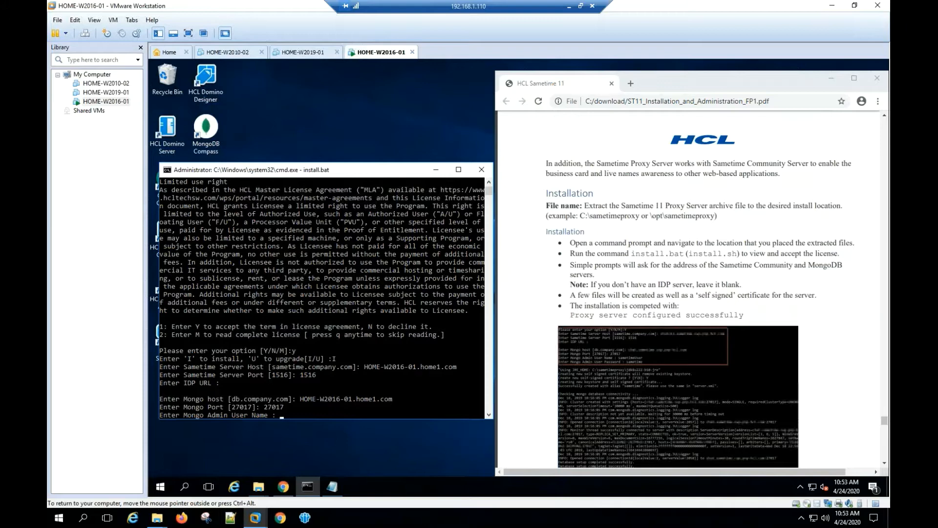
type("sametimeuser")
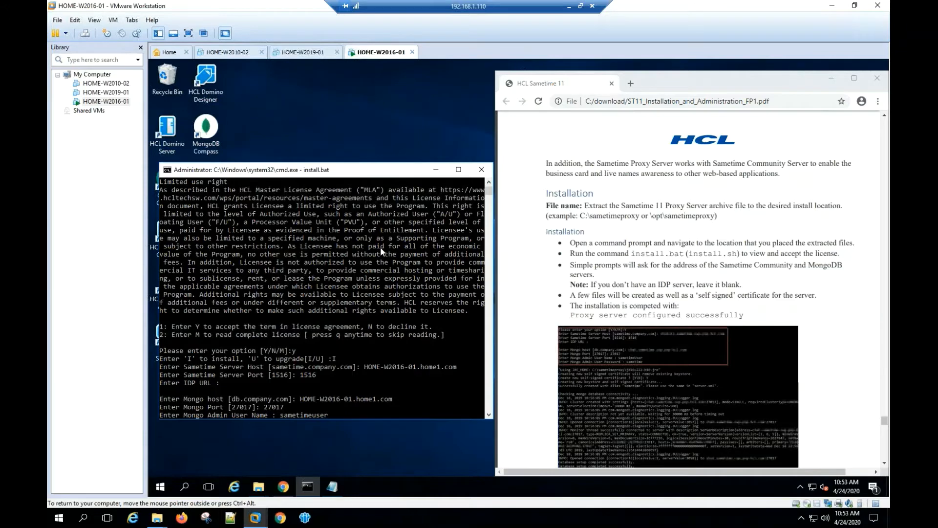
key("Return")
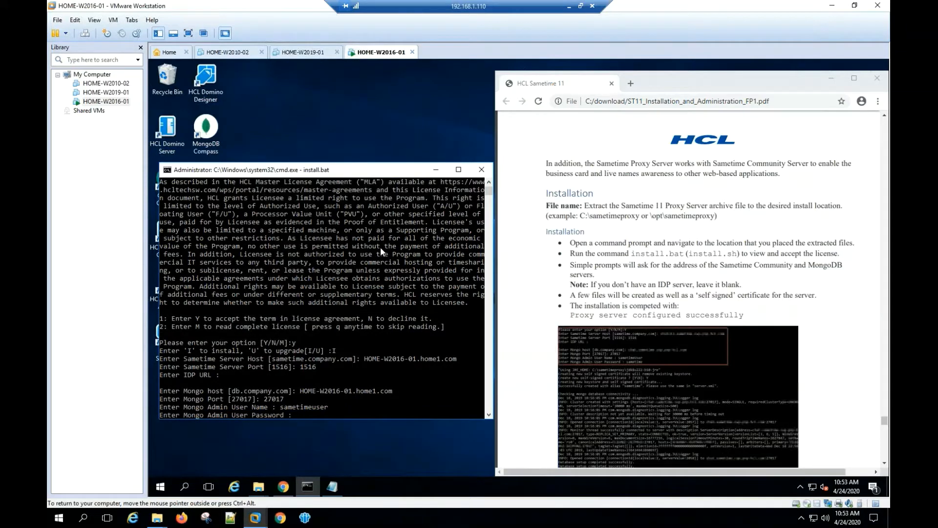
type("sametime")
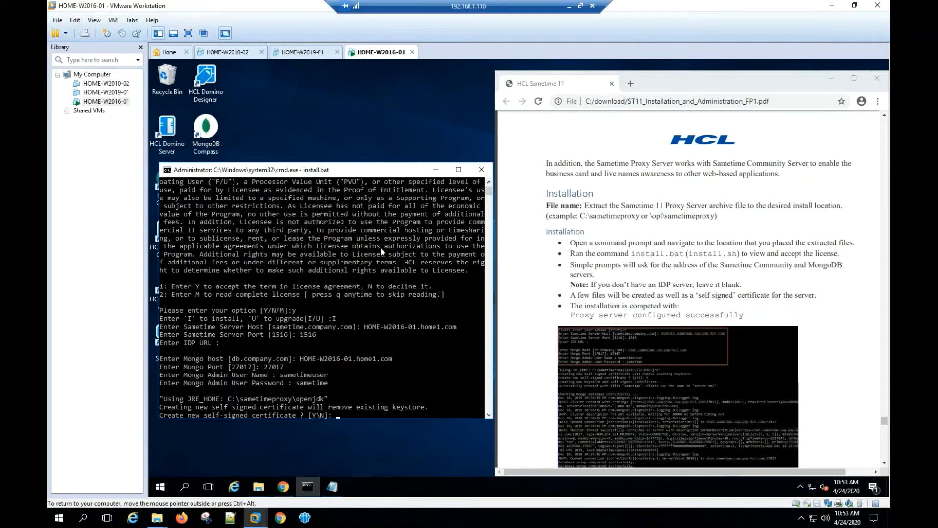
Step: Answer y to create the new self-signed certificate
type("y")
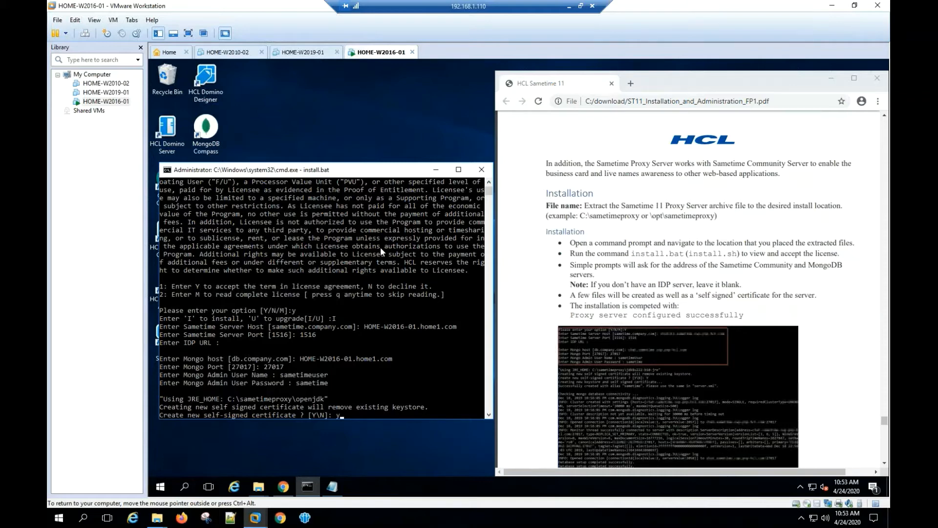
key("Return")
type("c")
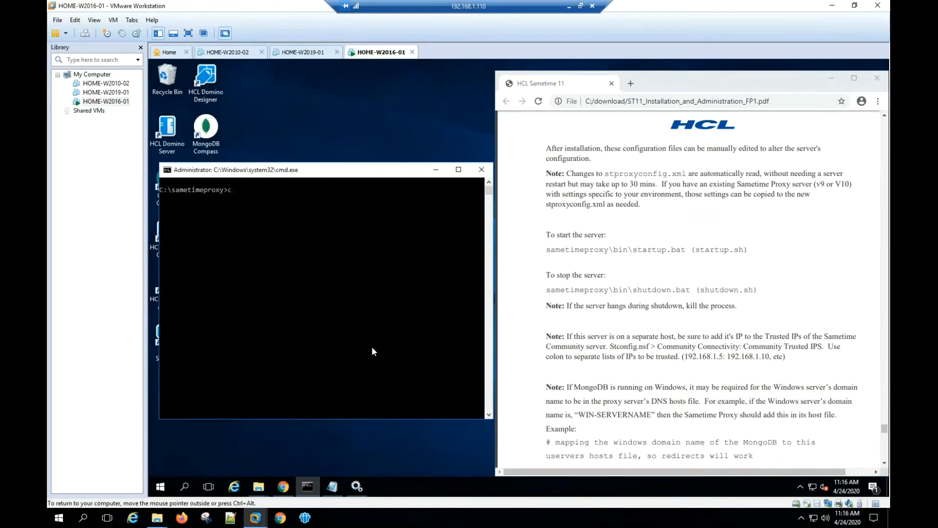
Step: Change into the bin folder and run startup.bat to start the proxy server
type("d bin")
type("star")
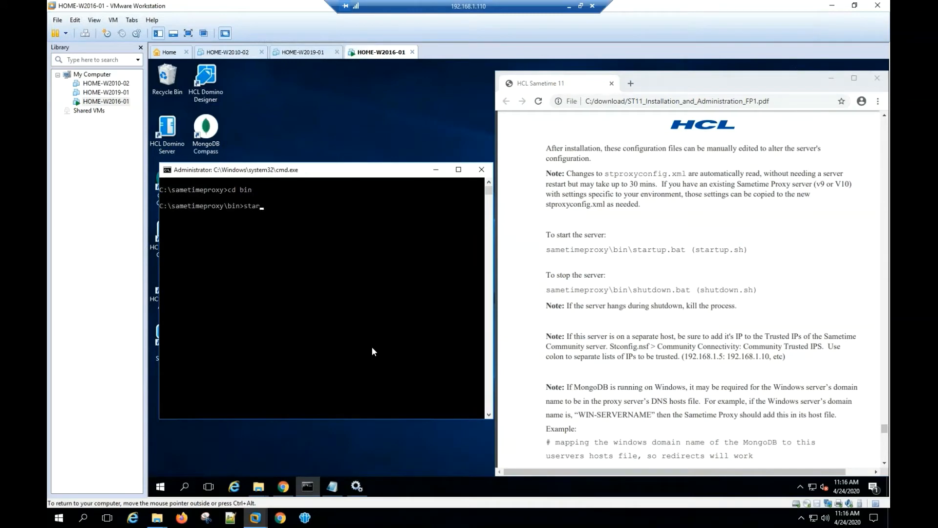
type("tup")
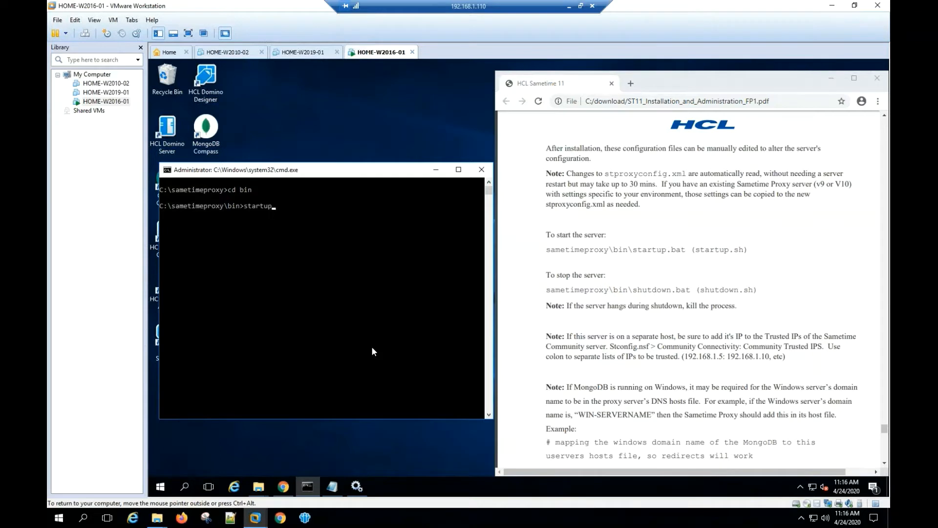
type(".bat")
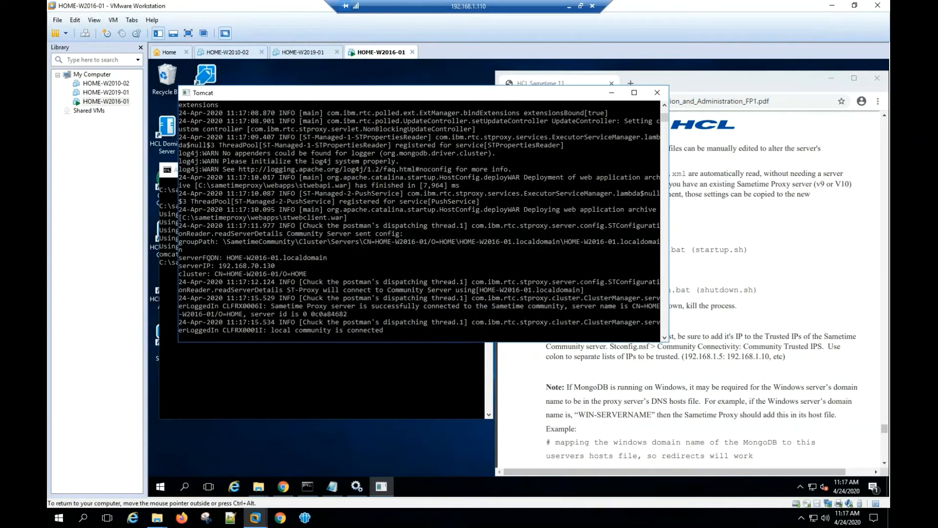
mouse_move(406, 500)
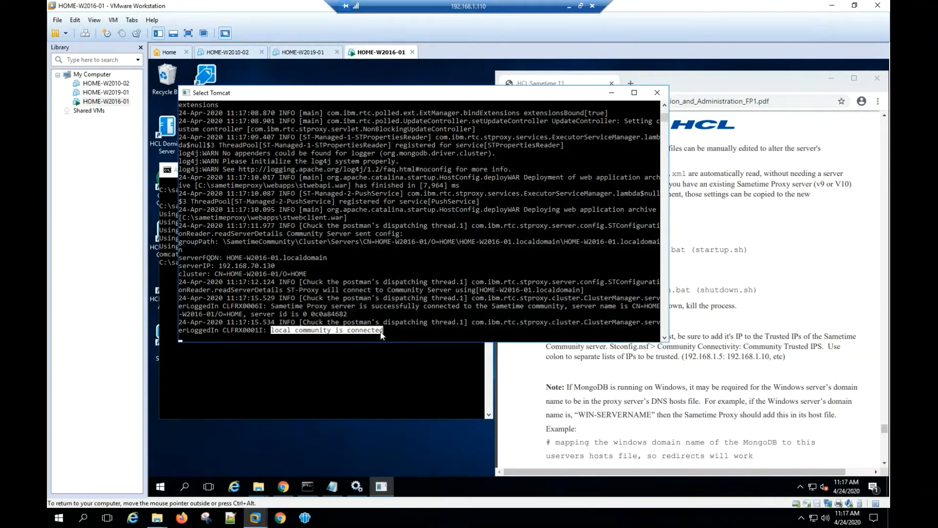
mouse_move(610, 96)
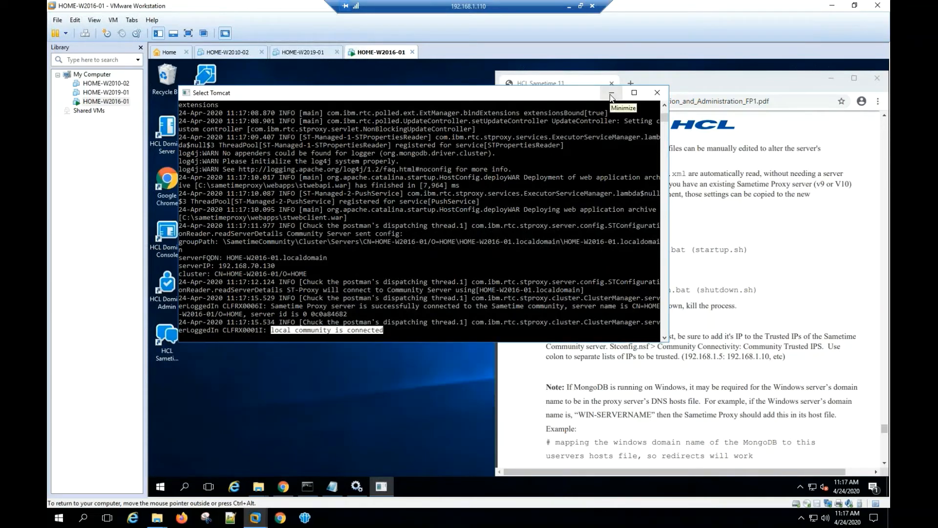
left_click(610, 92)
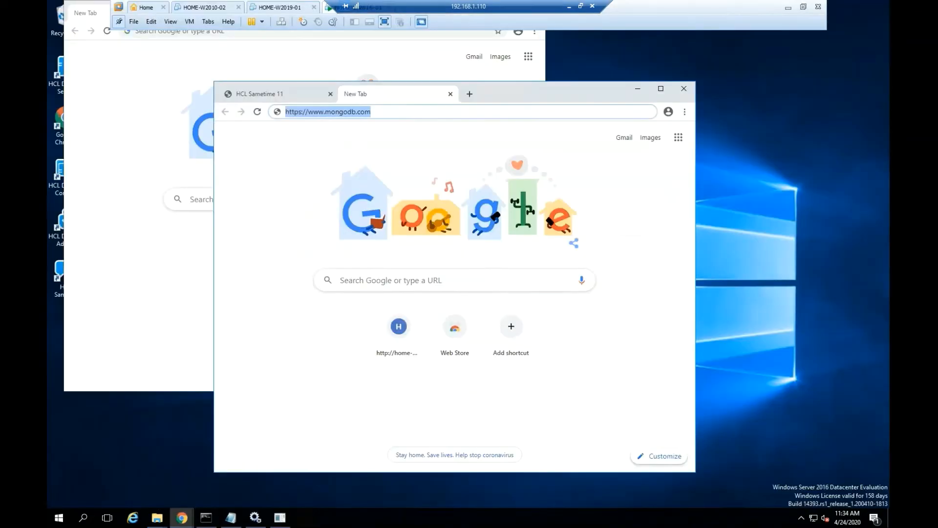
type("https://home-w2016-01.home1.com:8443/chat")
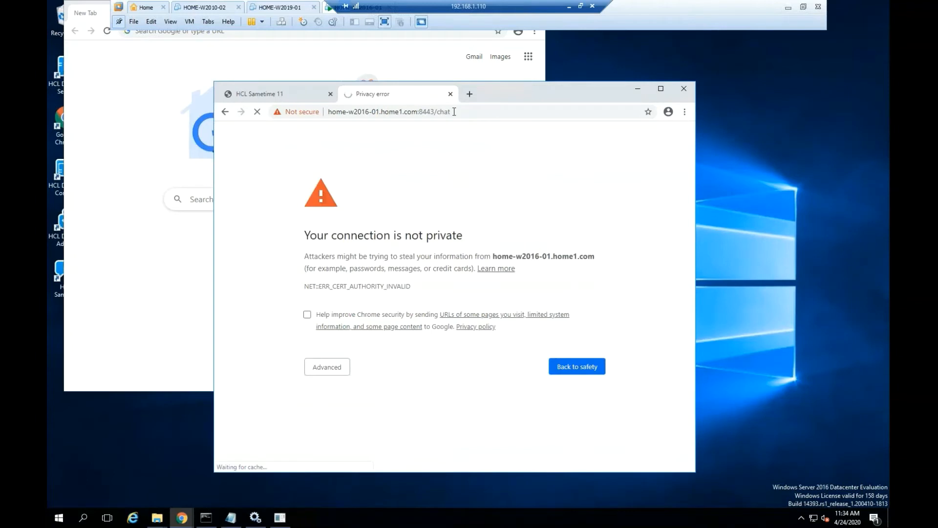
mouse_move(460, 147)
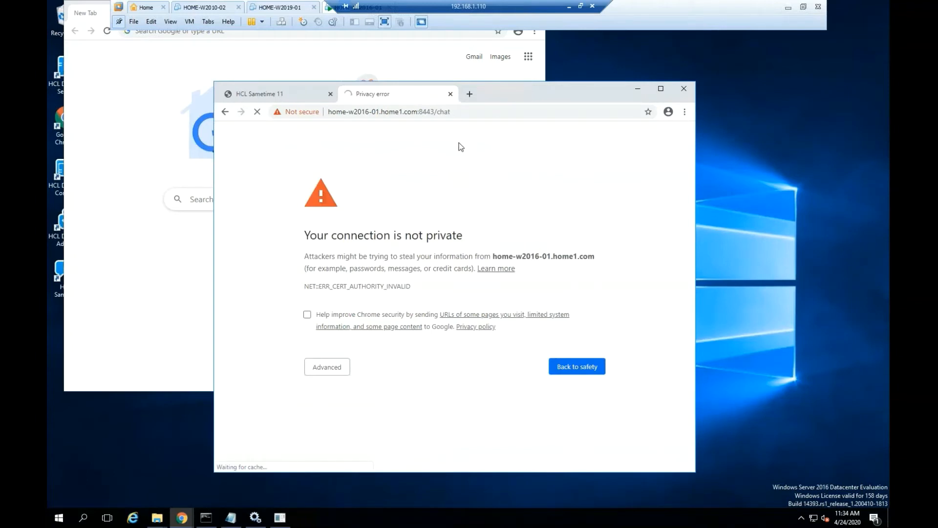
mouse_move(465, 144)
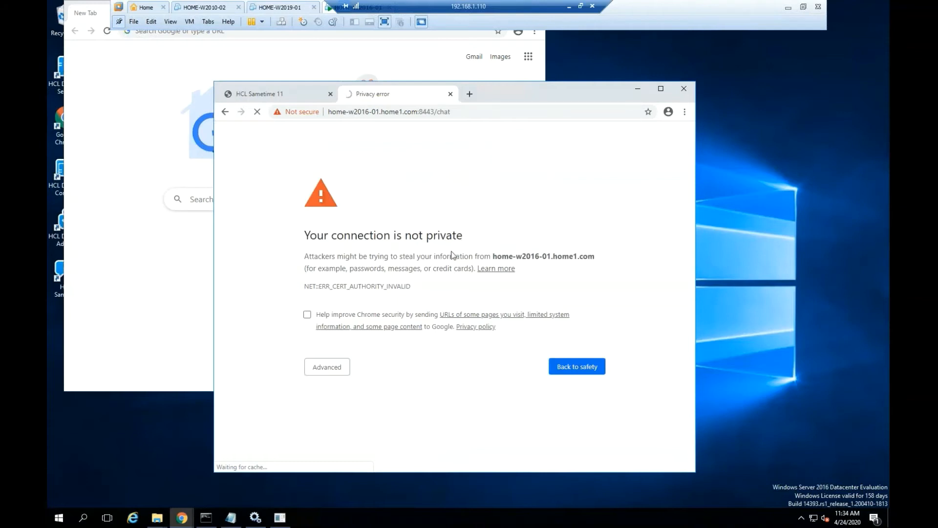
mouse_move(453, 255)
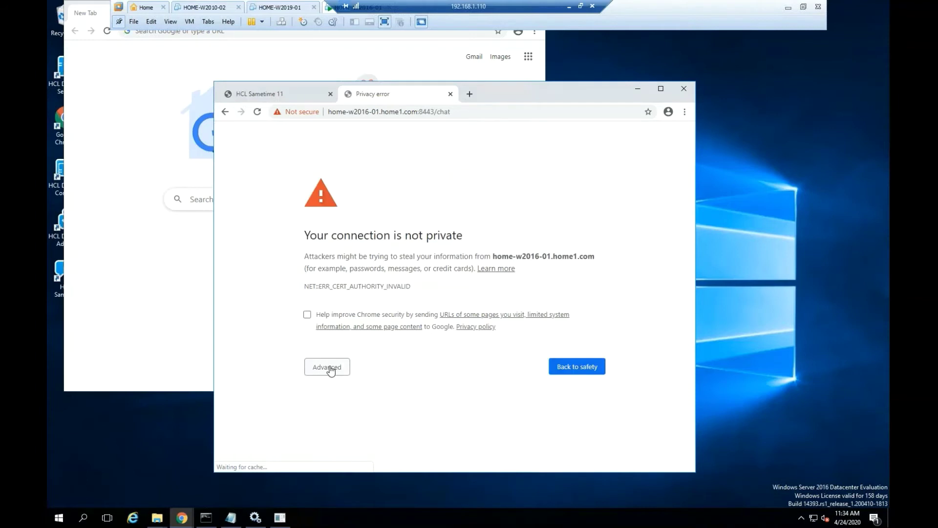
Step: Bypass the certificate warning via Advanced and proceed to home-w2016-01.home1.com (unsafe)
left_click(326, 366)
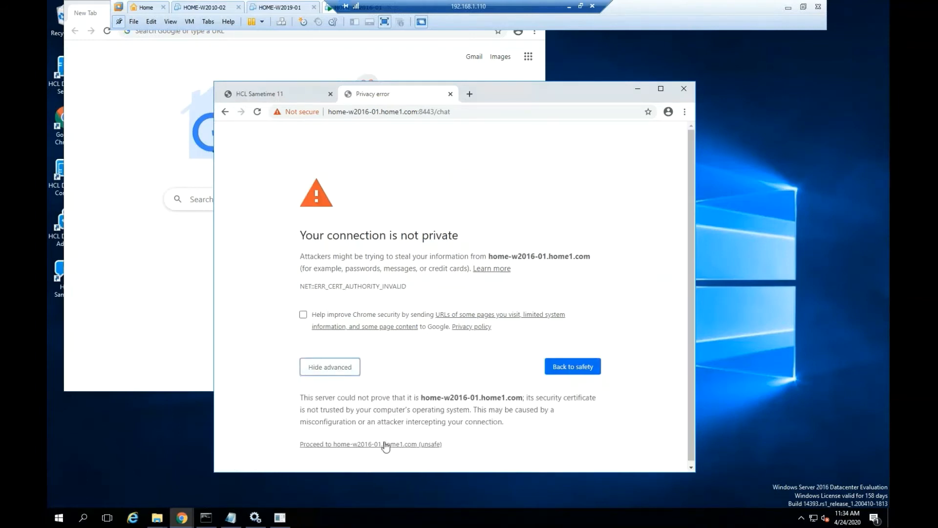
left_click(371, 444)
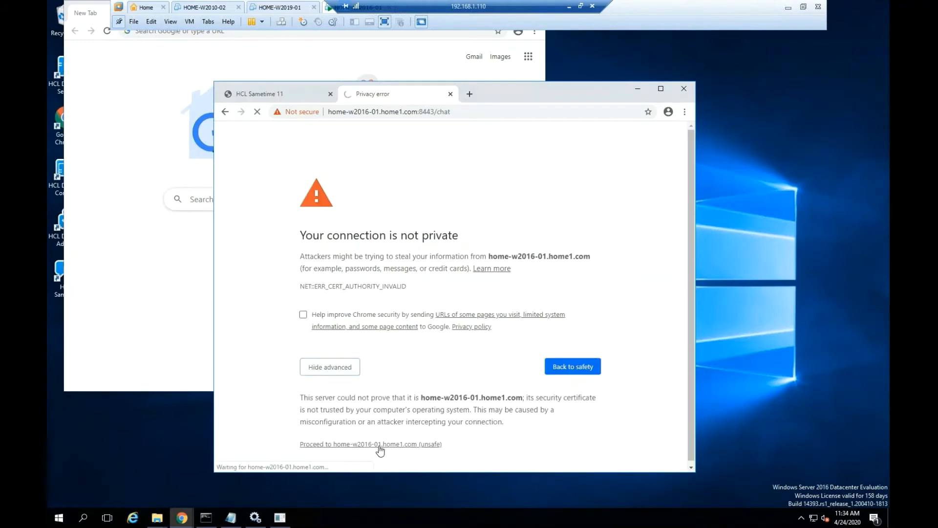
left_click(370, 443)
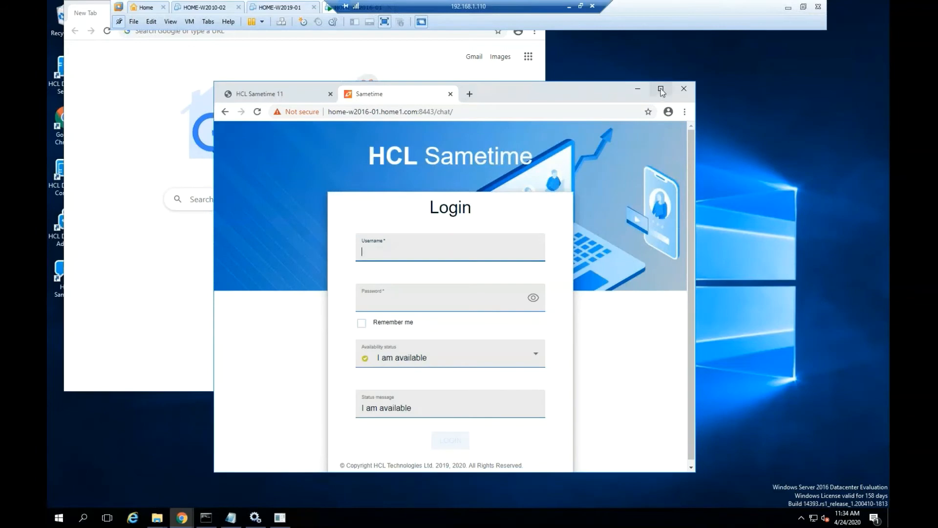
Step: Maximize Chrome and log in to Sametime web chat as User1 Administrator
left_click(661, 89)
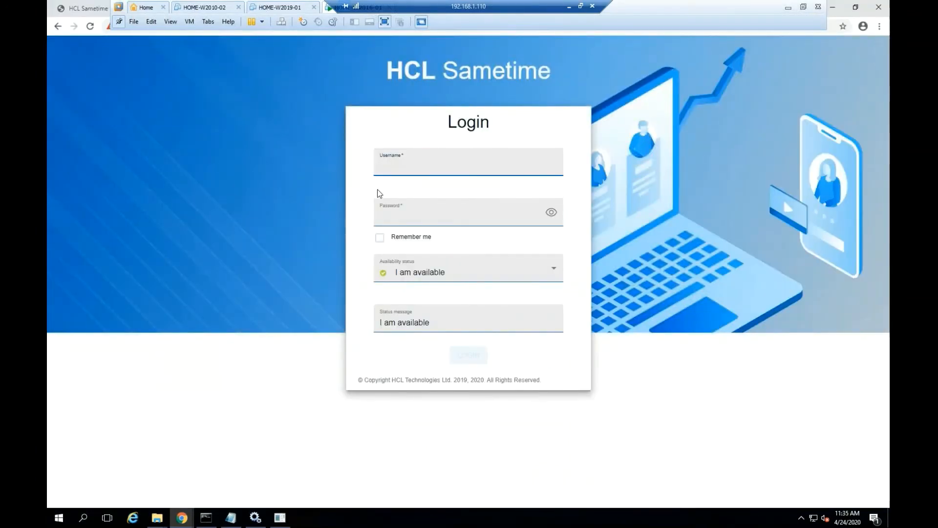
type("User1")
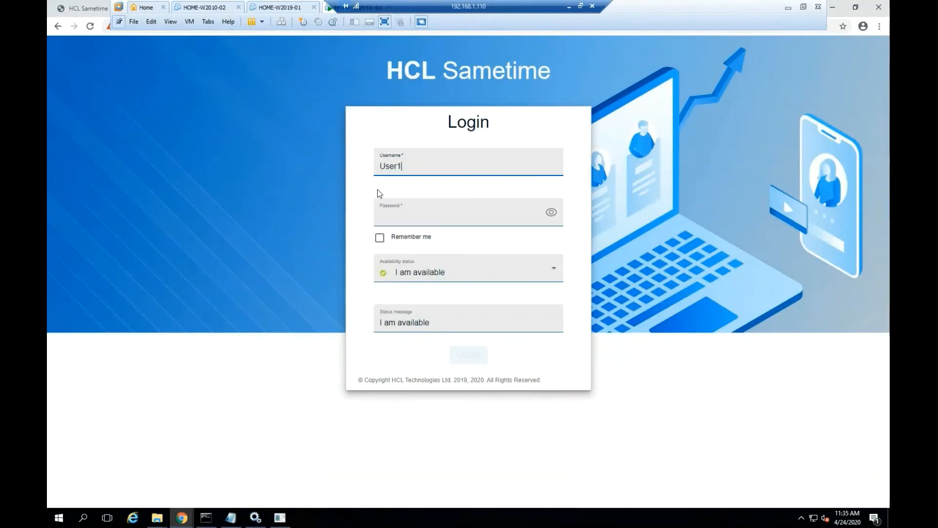
type("Ad")
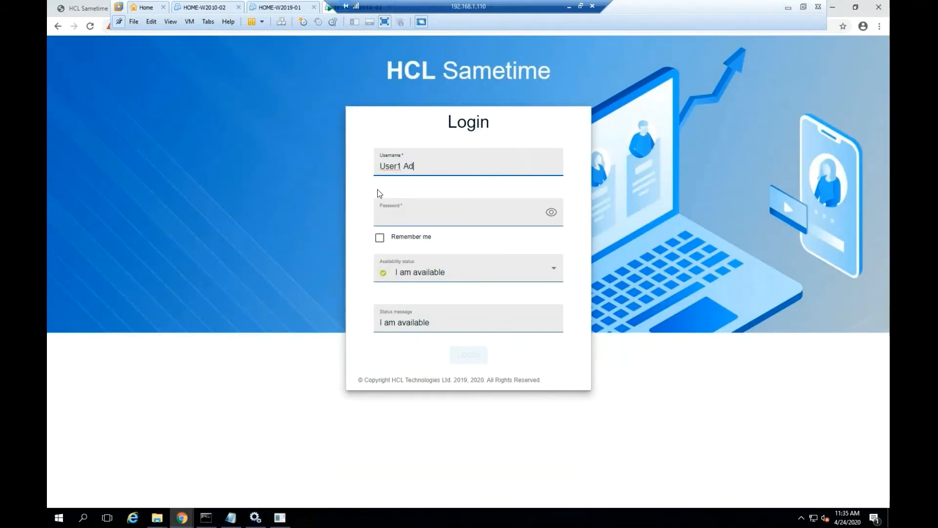
type("ministrator")
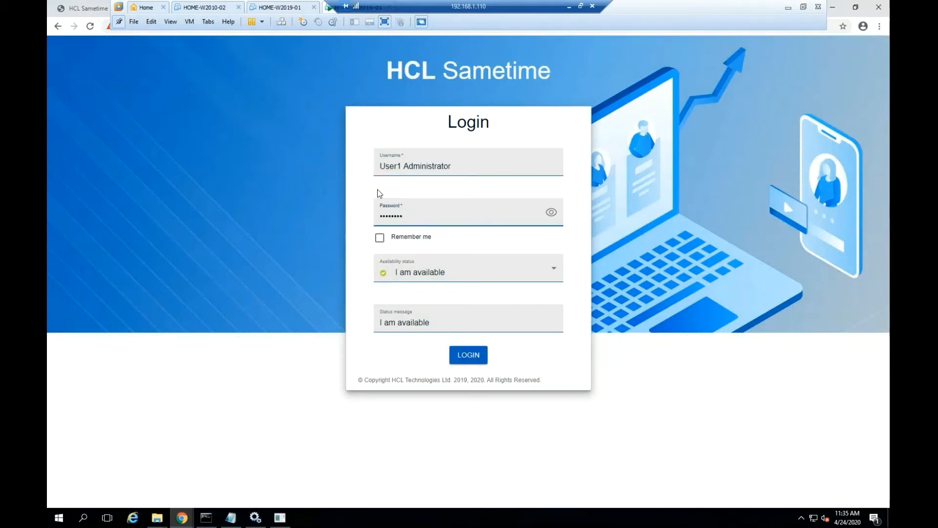
left_click(468, 354)
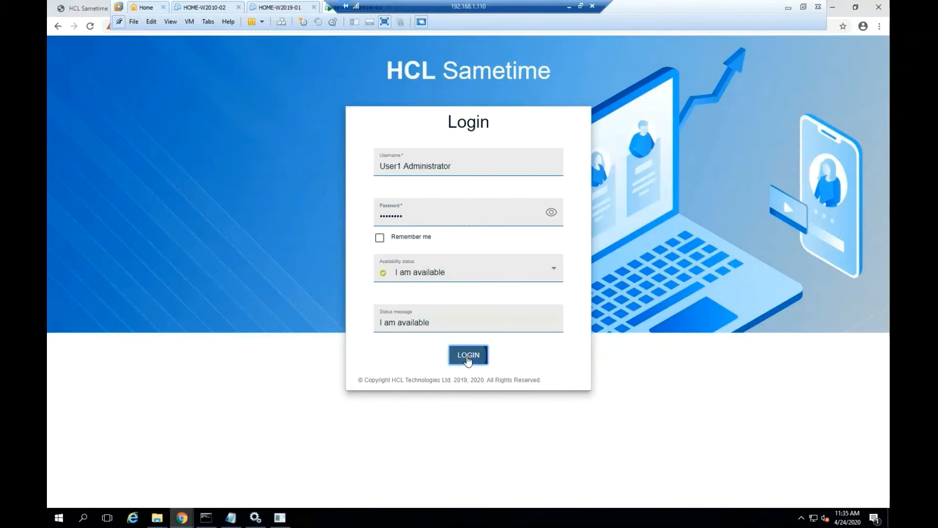
left_click(468, 354)
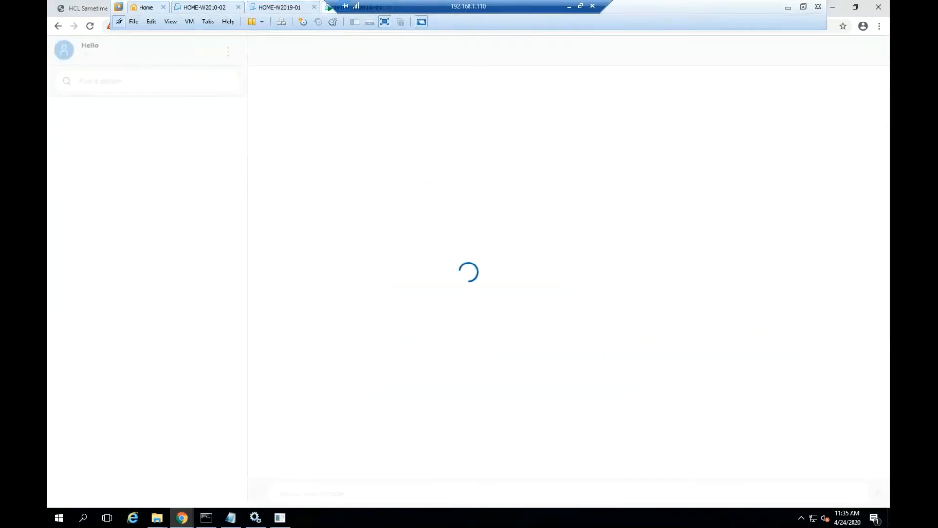
mouse_move(712, 38)
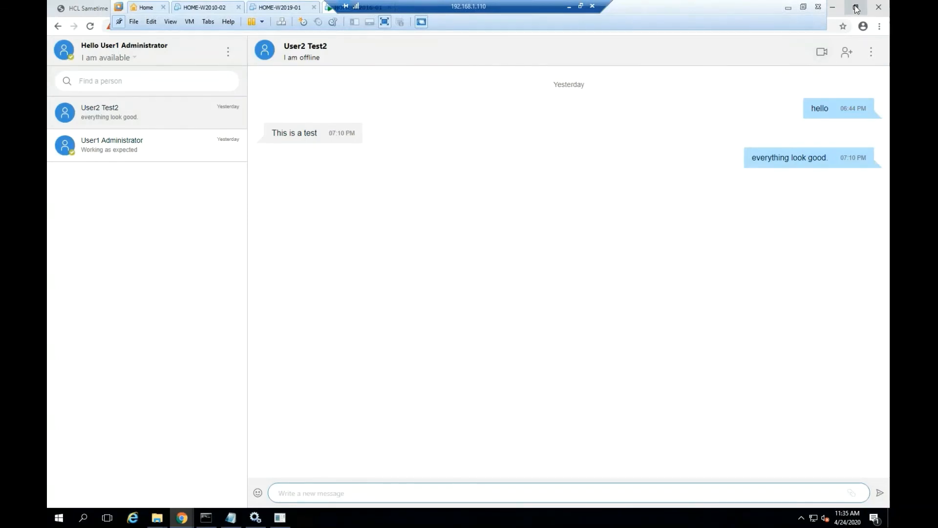
Step: Restore down the browser and switch to the User2 Test2 conversation showing yesterday's messages
left_click(832, 7)
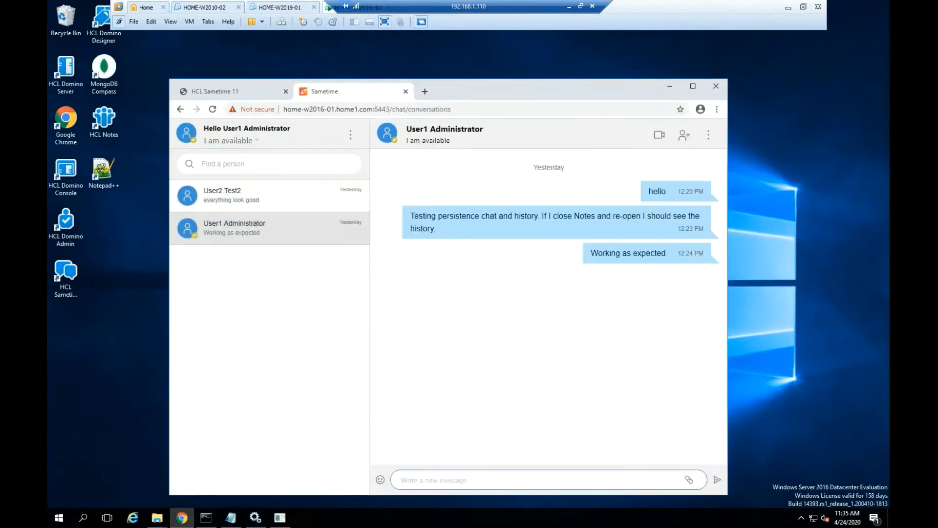
left_click(268, 195)
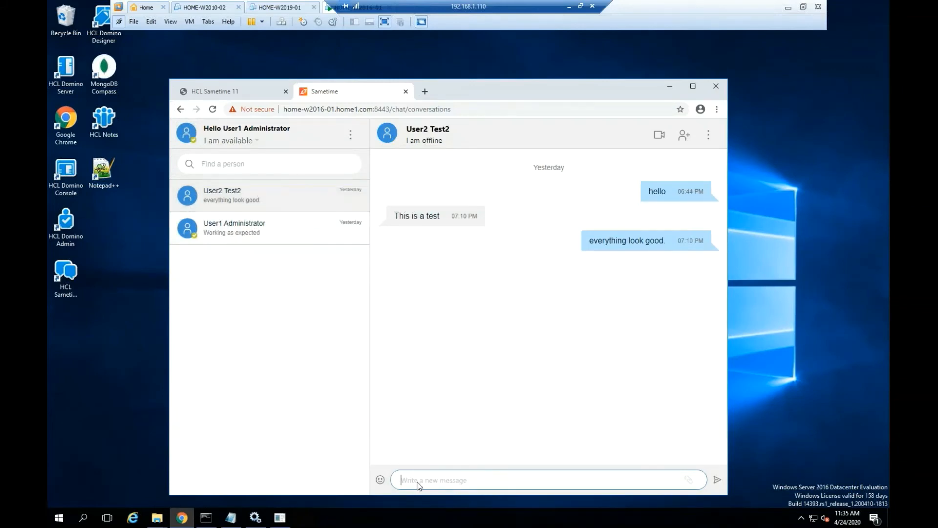
Step: Send User2 Test2 the message 'You should be able to access via Web and or Mobile devices.'
type("You should")
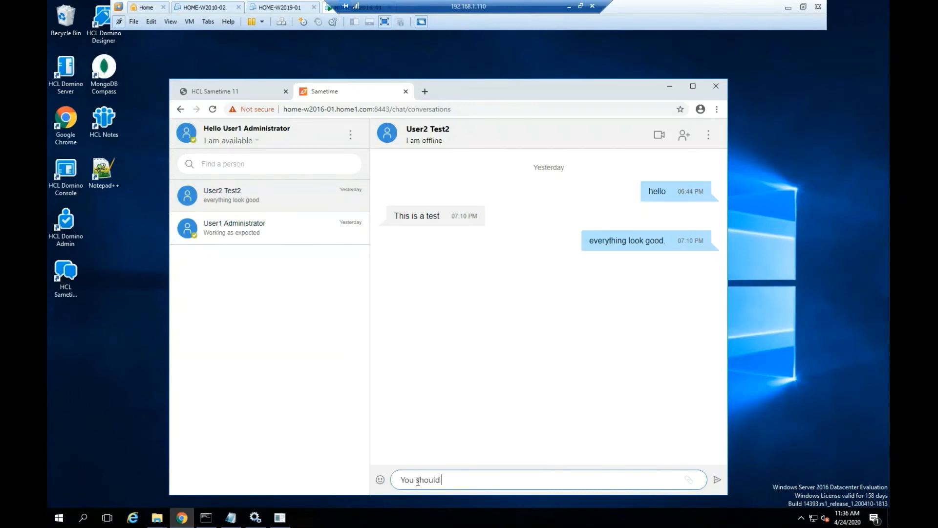
type("be able to access")
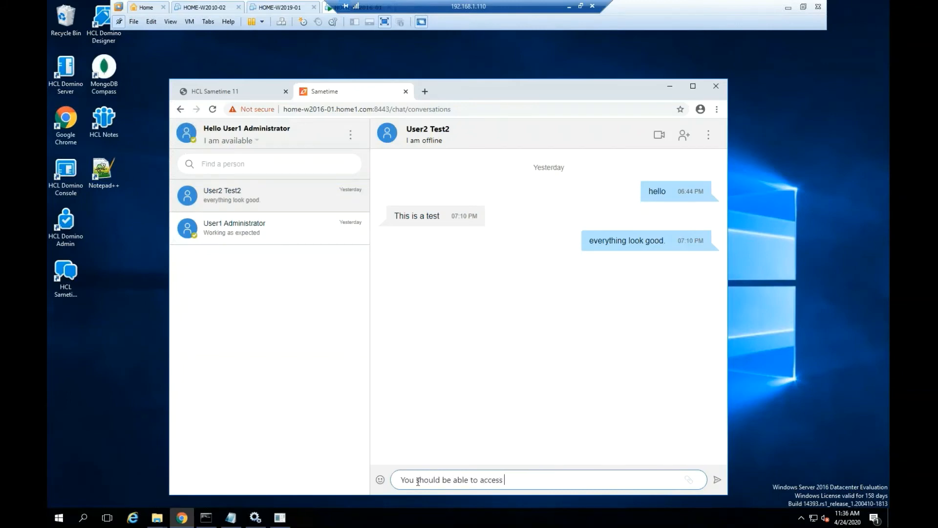
type("via Web")
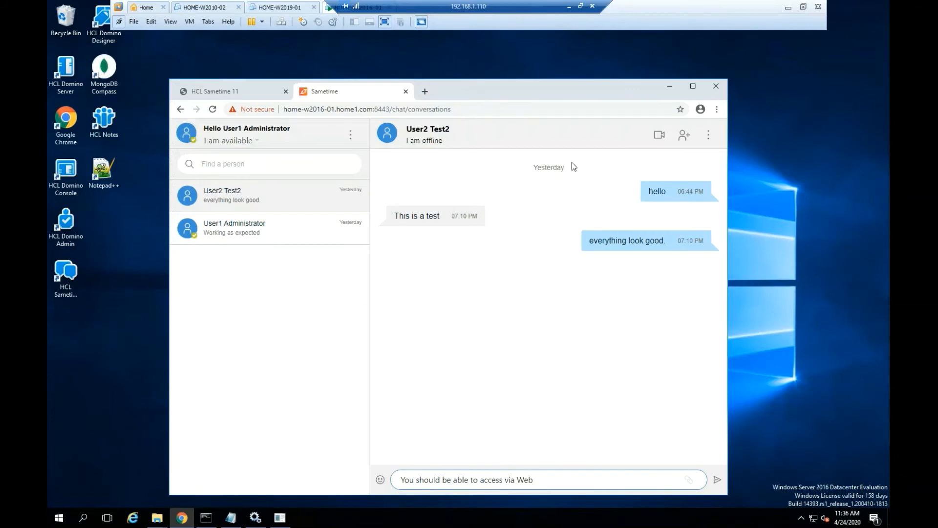
type("and or M")
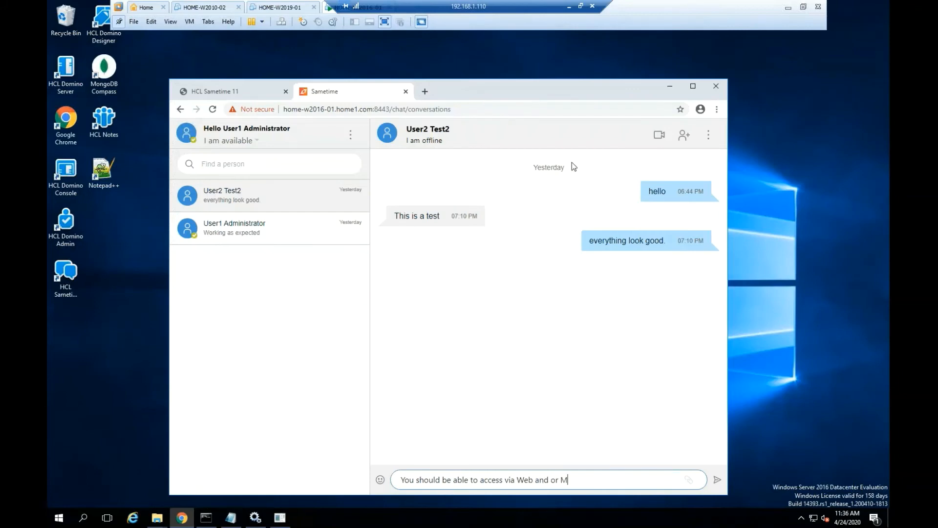
type("obile devi")
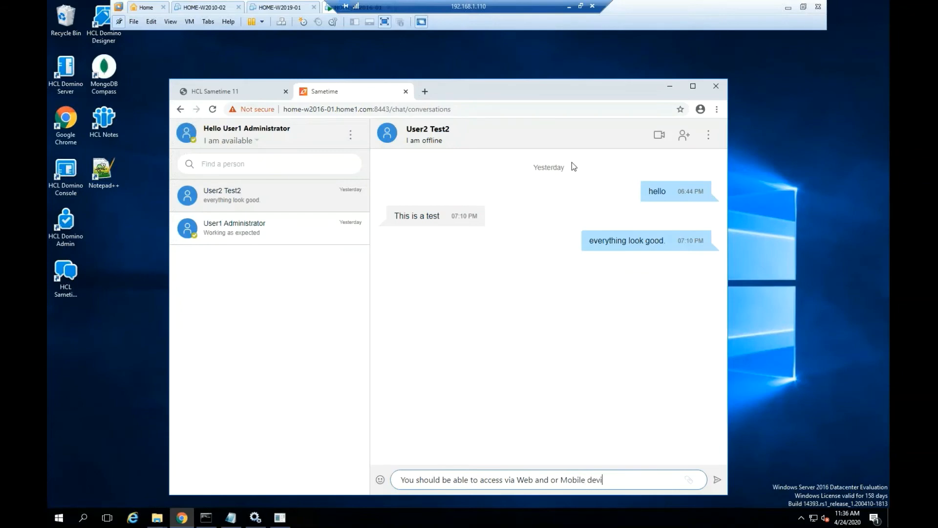
type("ces.")
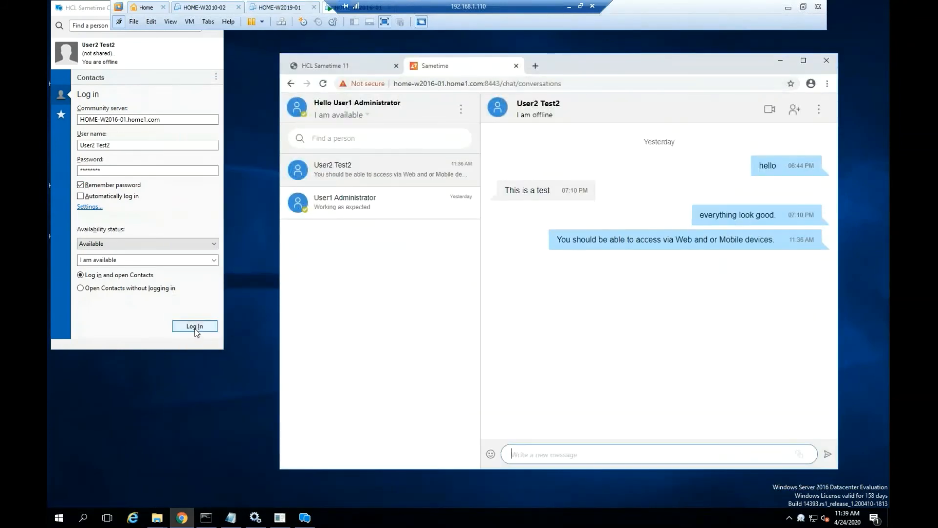
Step: Log in as User2 Test2 in Sametime Connect, merging the server and local contact lists
left_click(193, 326)
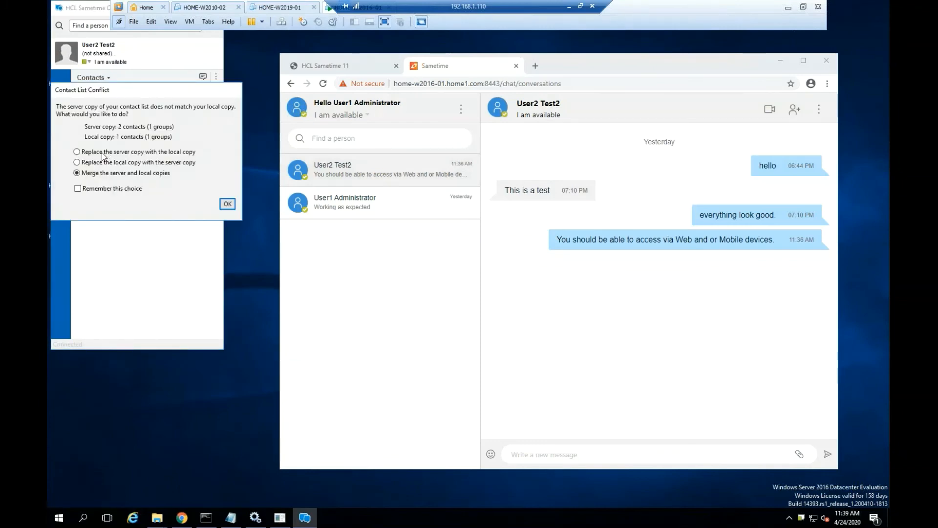
left_click(226, 203)
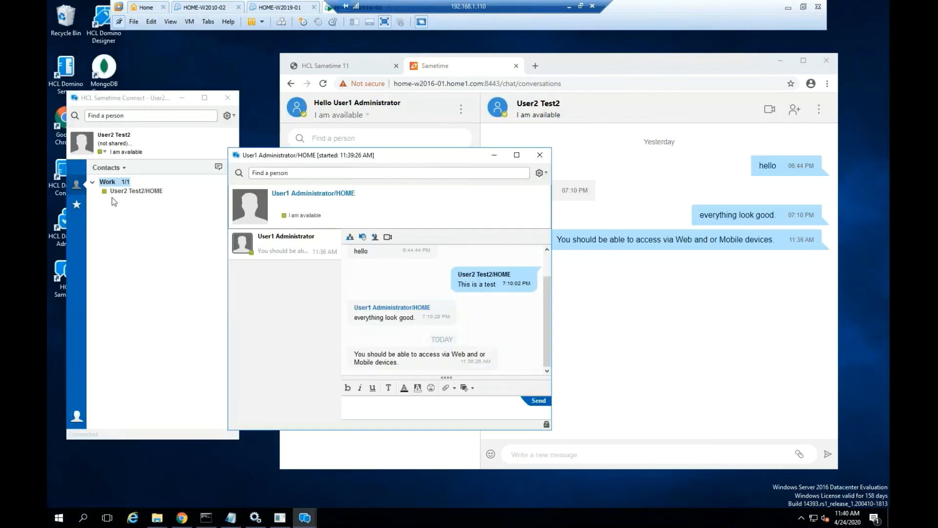
Step: Search for User1 and add User1 Administrator/HOME to the Work contact group
left_click(76, 417)
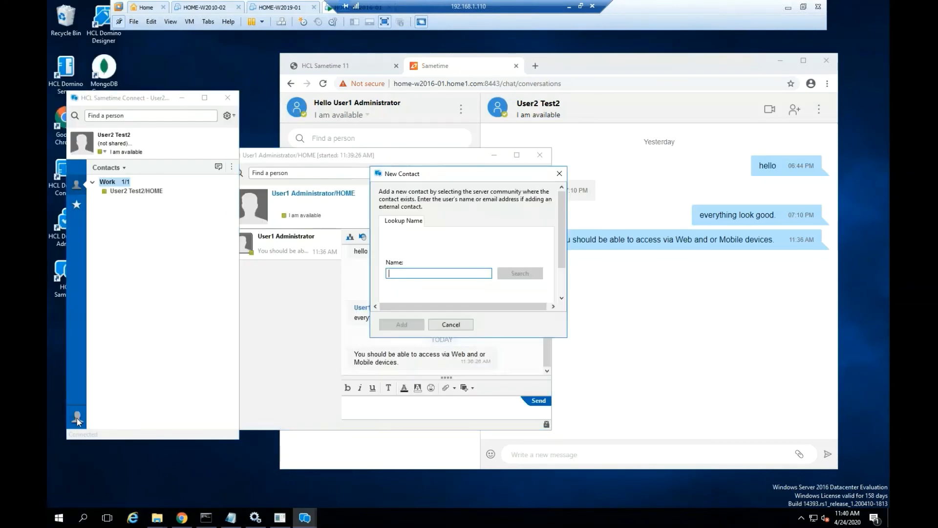
type("User1")
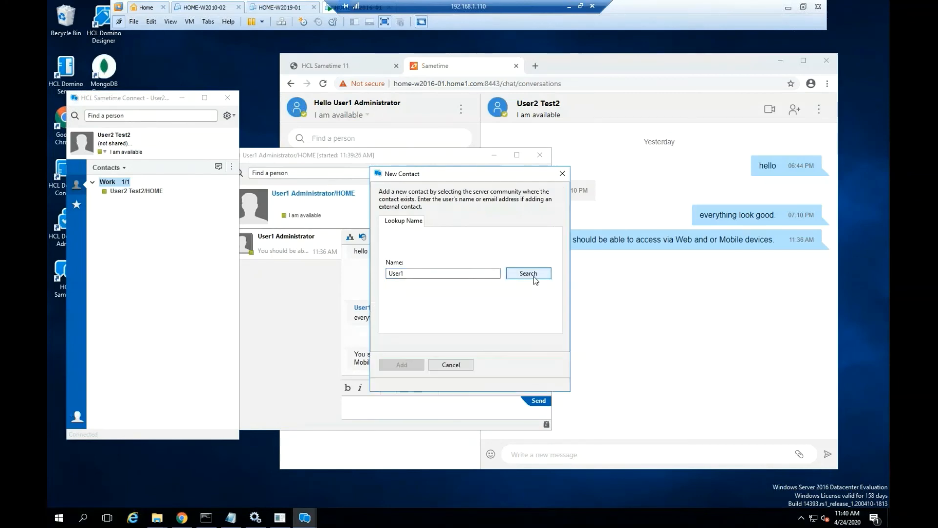
left_click(527, 272)
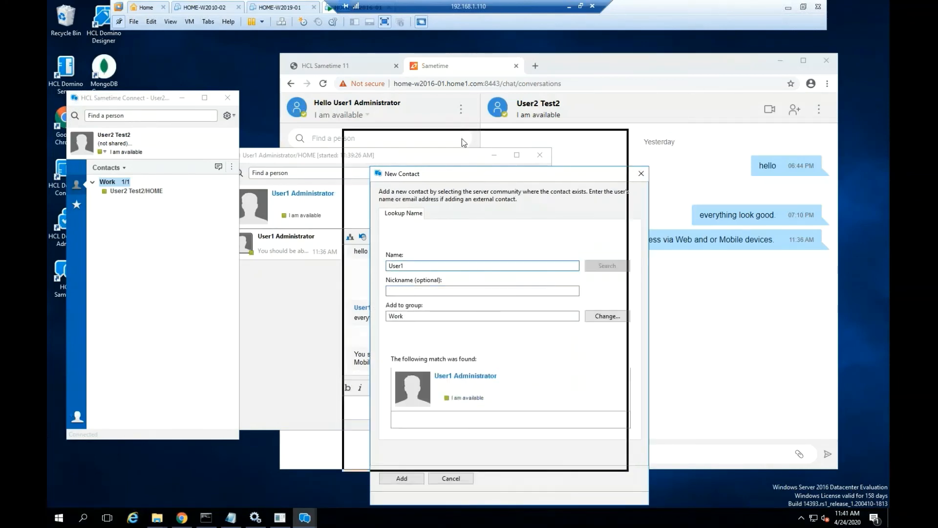
left_click(400, 478)
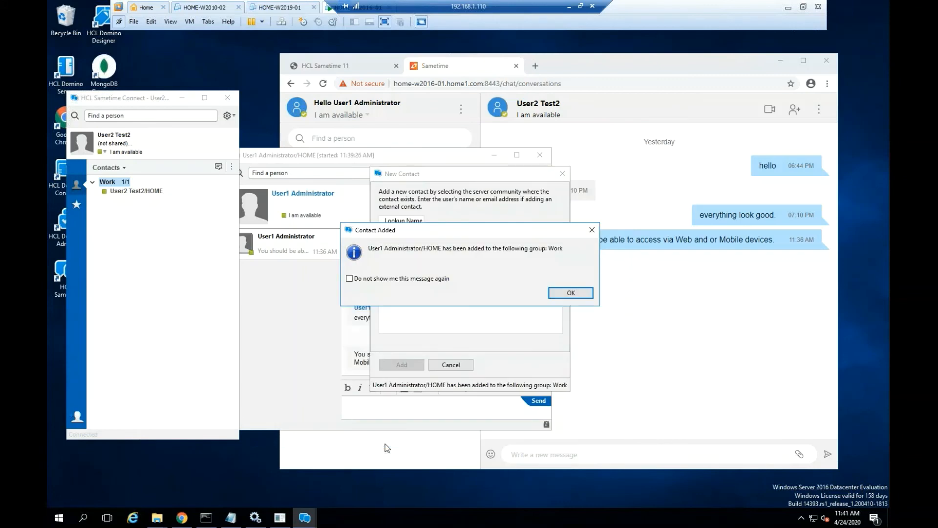
left_click(569, 292)
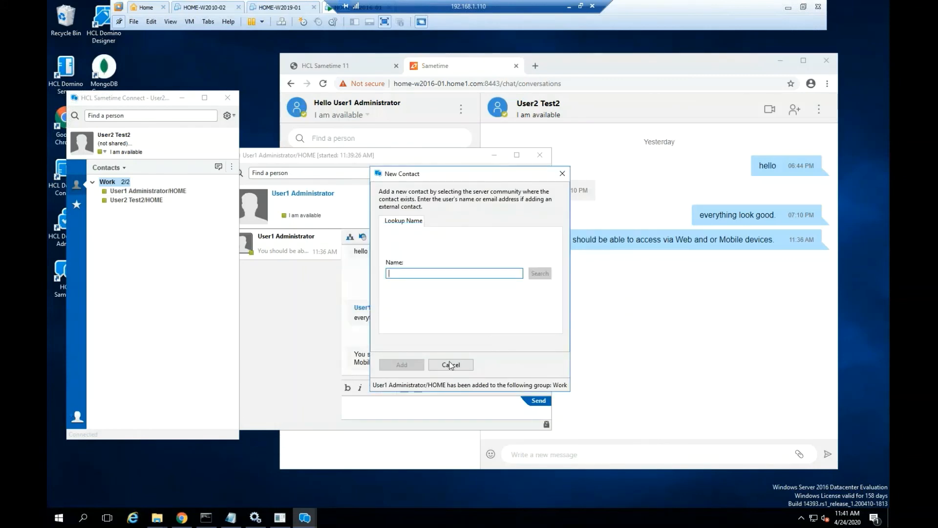
left_click(449, 365)
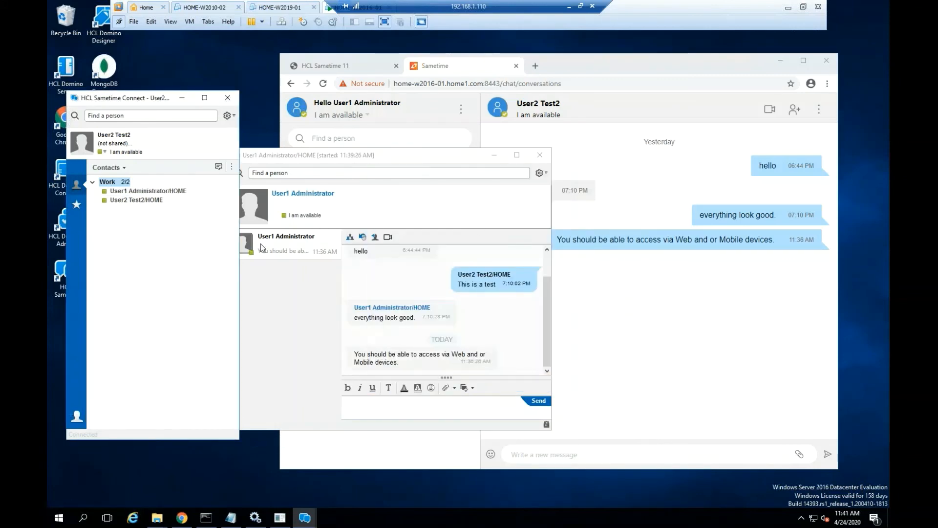
left_click(539, 154)
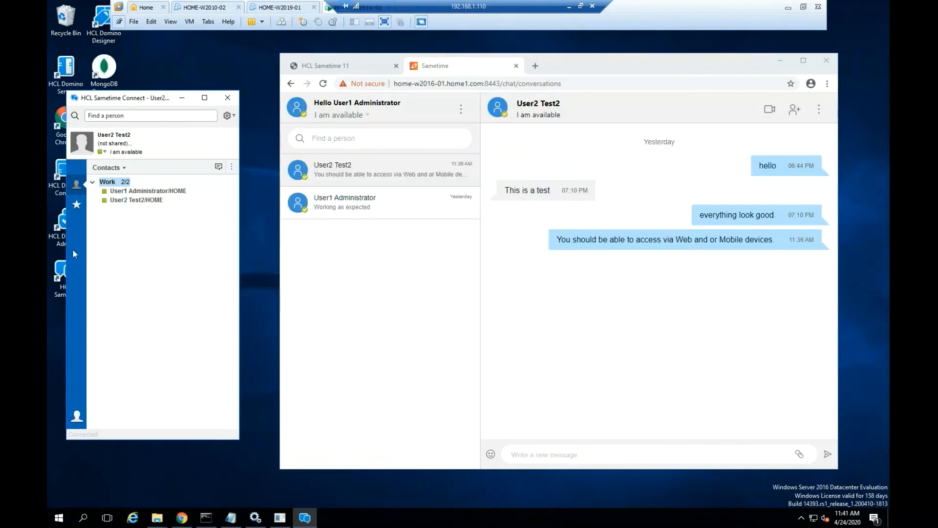
Step: Send 'Hello User1' to User1 Administrator/HOME from the Work group chat
double_click(148, 190)
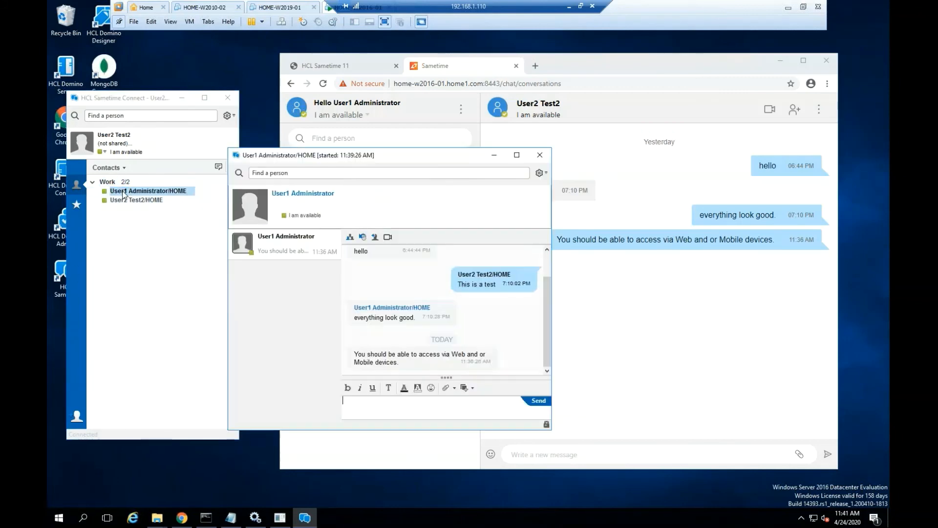
type("He")
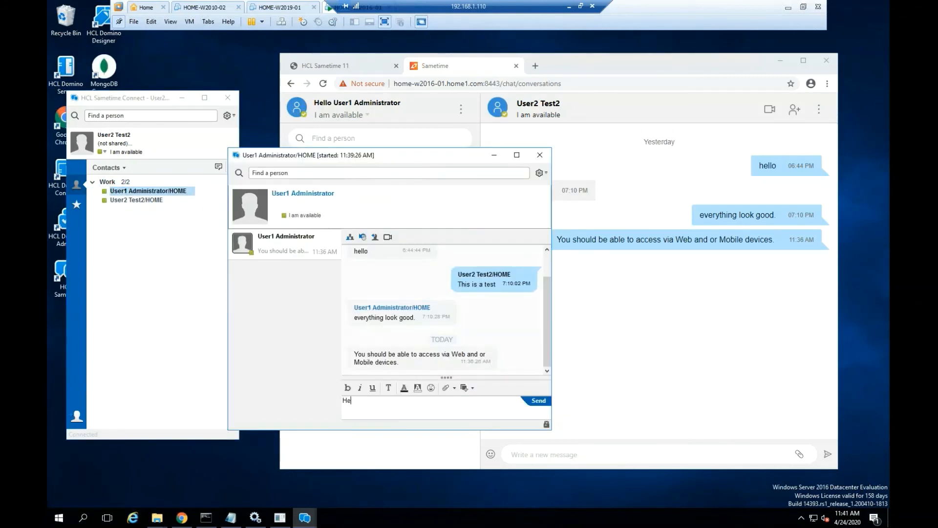
type("llo User")
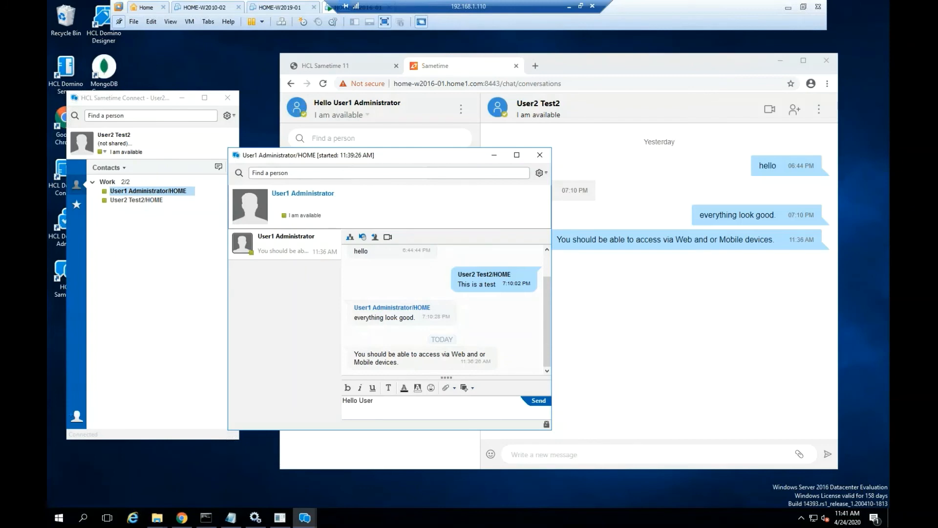
left_click(537, 401)
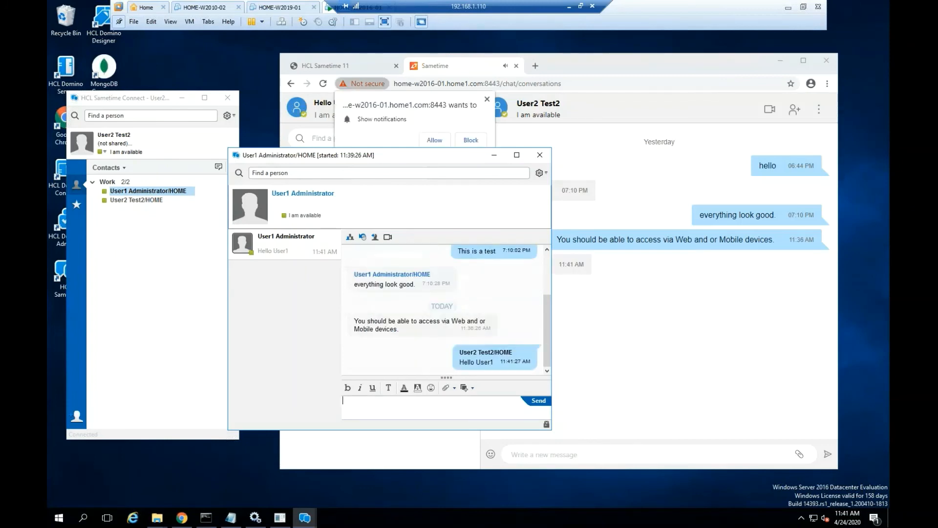